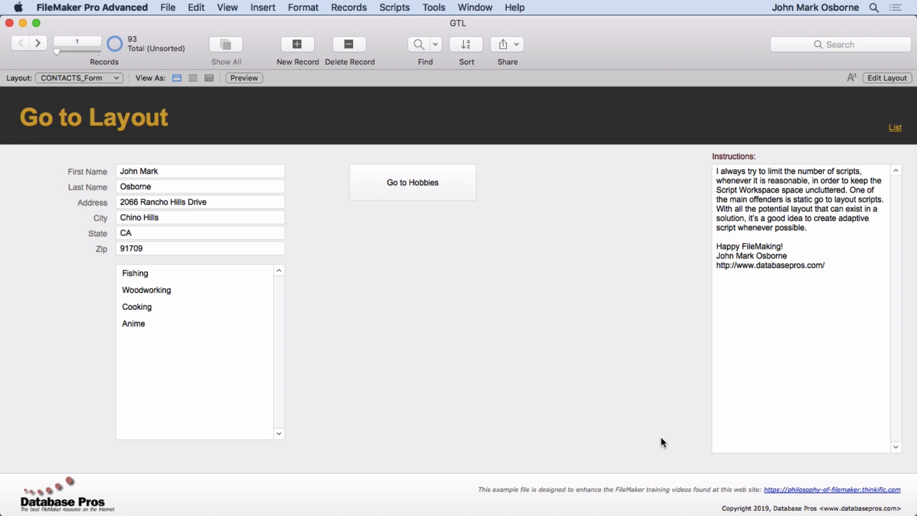
mouse_move(455, 283)
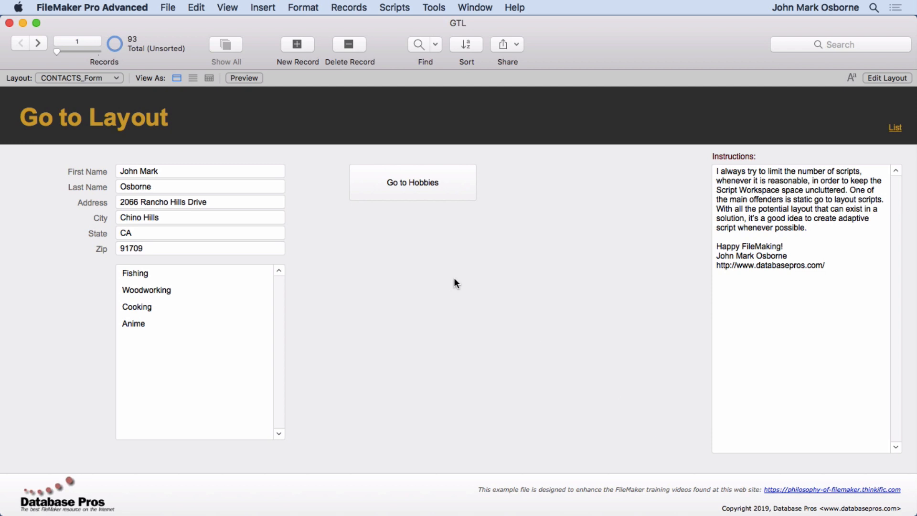
- Open the File menu to reveal the Manage submenu
click(168, 7)
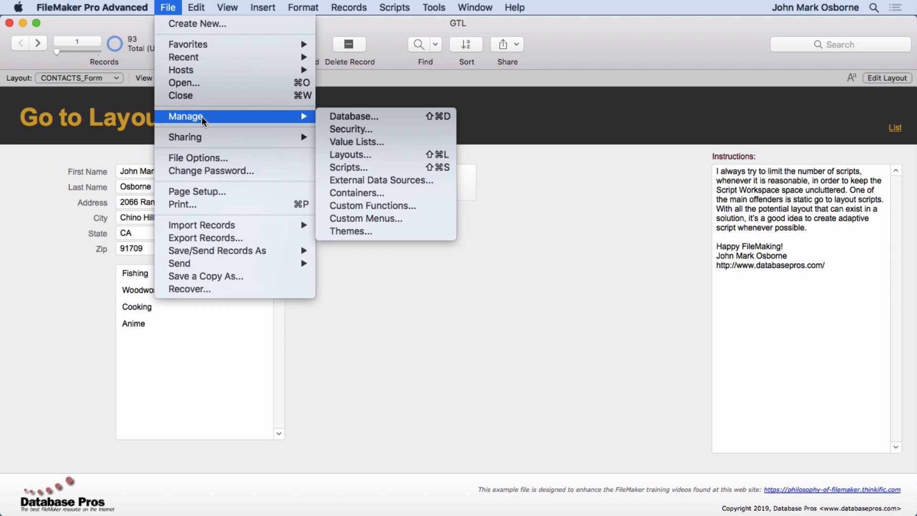
click(353, 116)
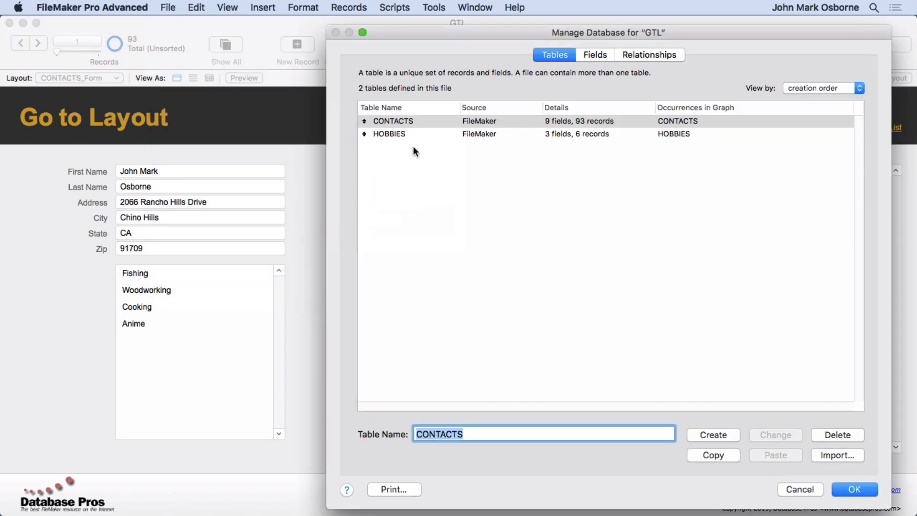
mouse_move(567, 80)
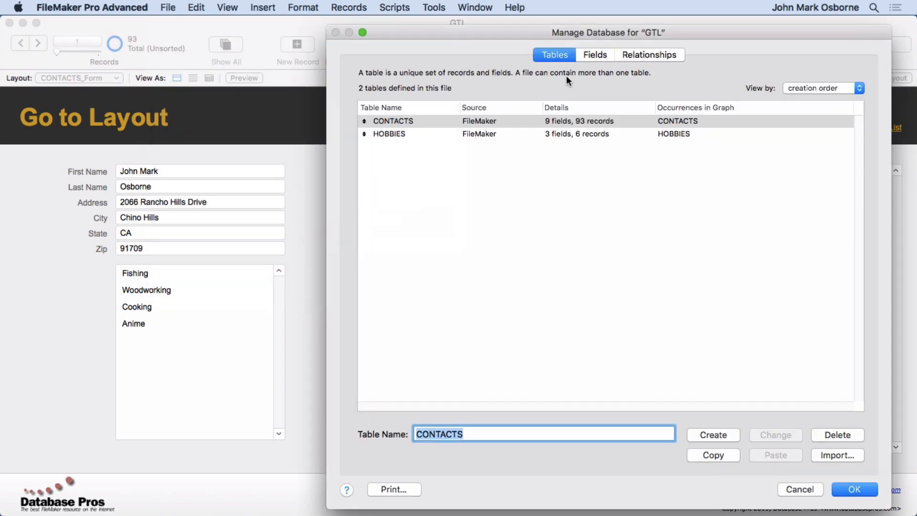
click(594, 54)
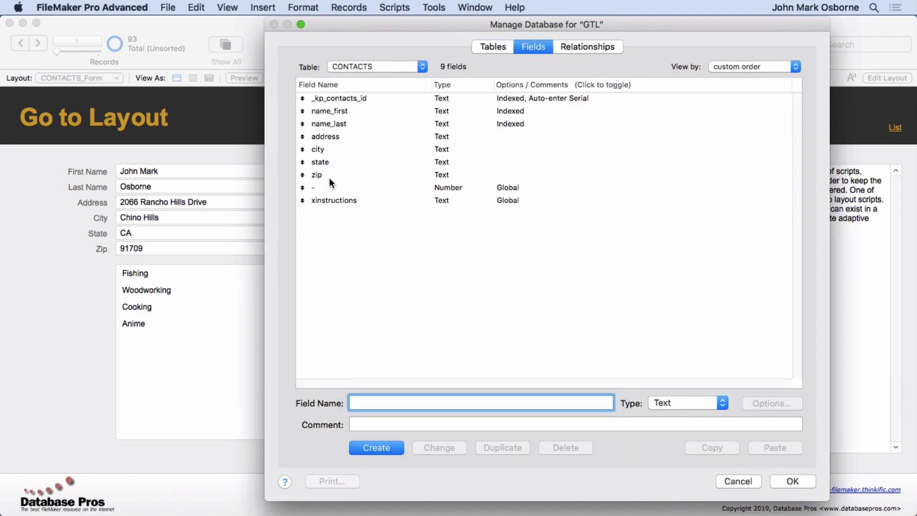
mouse_move(402, 71)
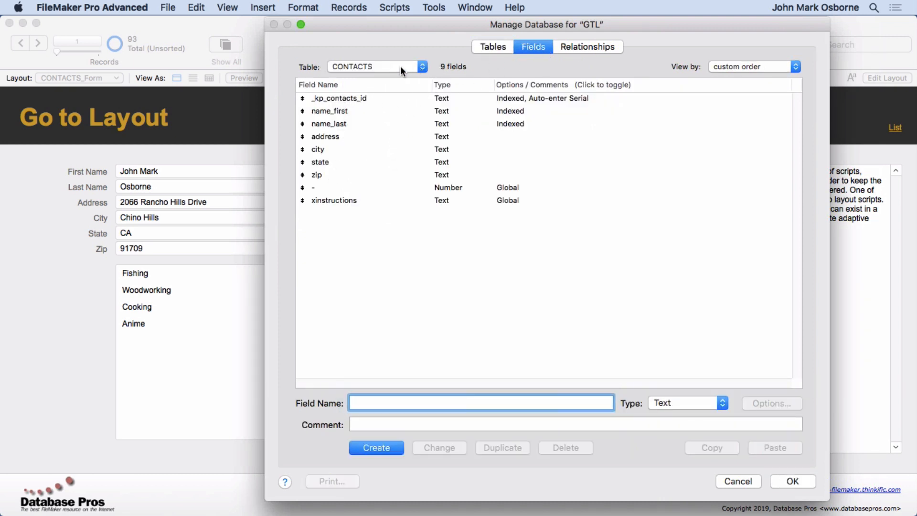
click(423, 67)
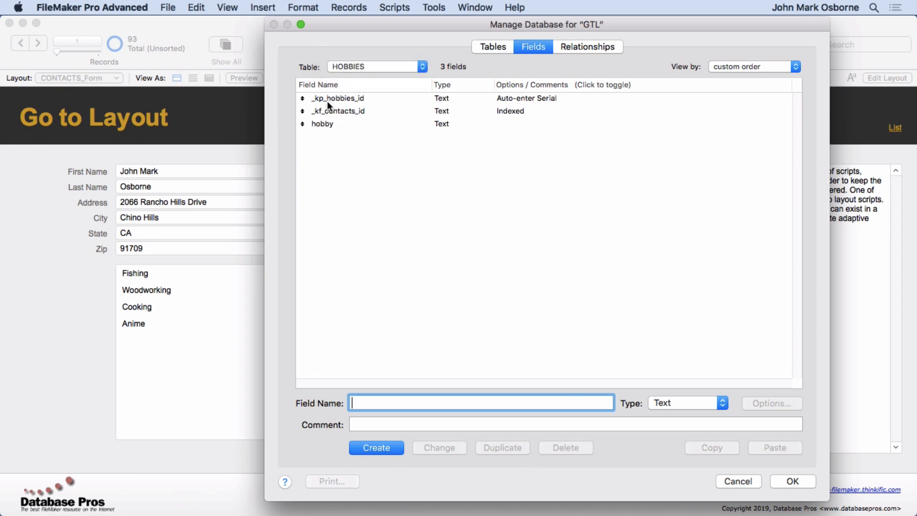
click(337, 111)
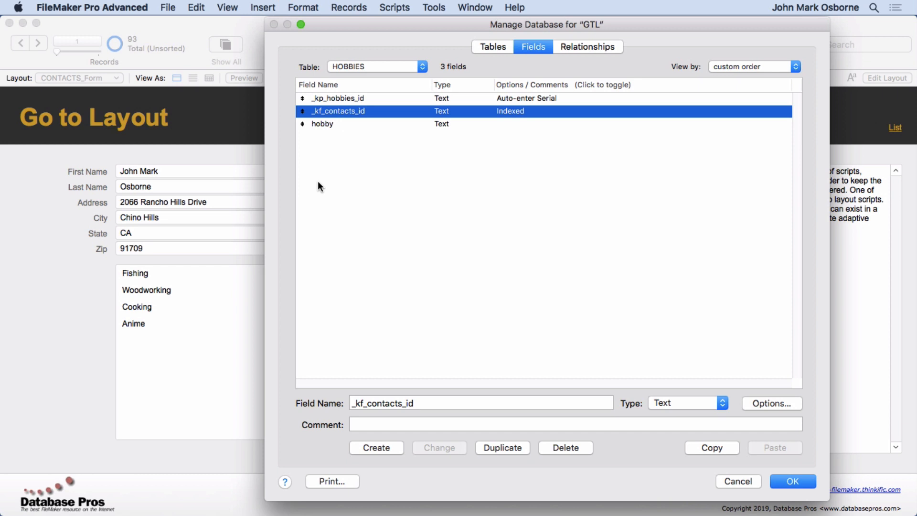
click(322, 123)
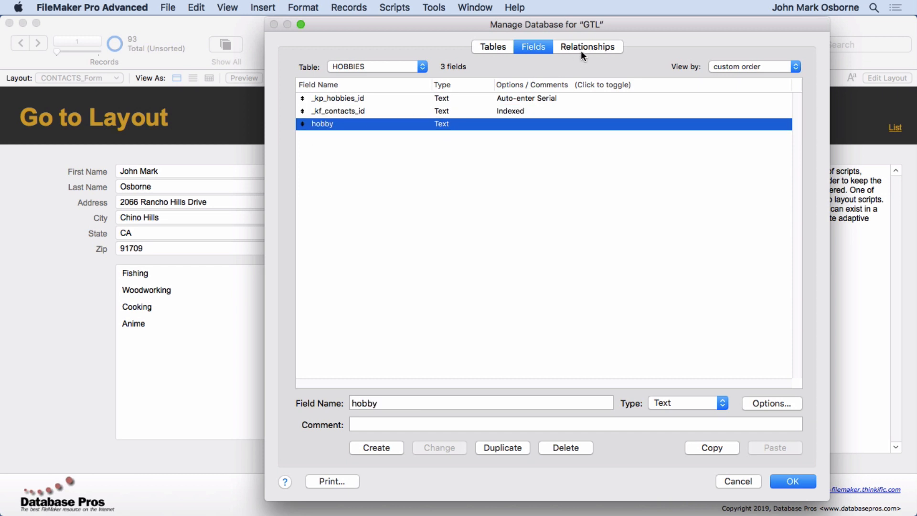
click(587, 47)
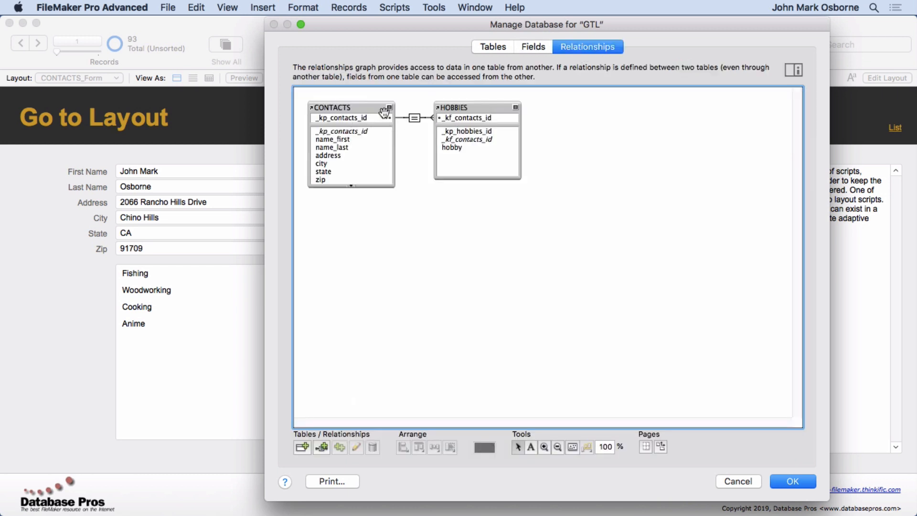
mouse_move(441, 125)
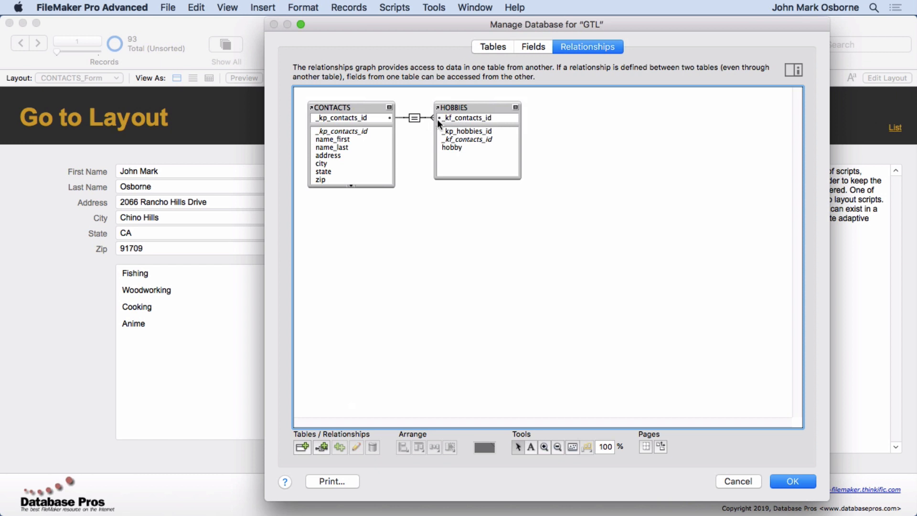
double_click(417, 117)
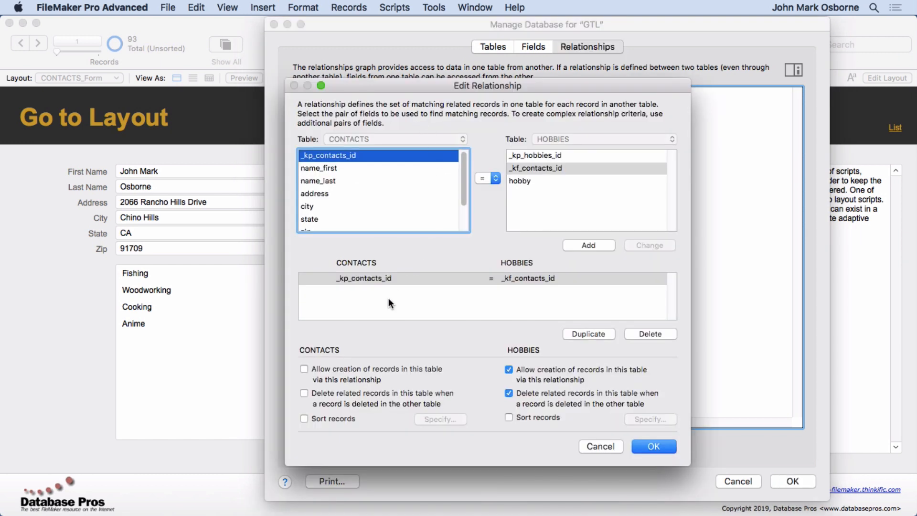
mouse_move(599, 448)
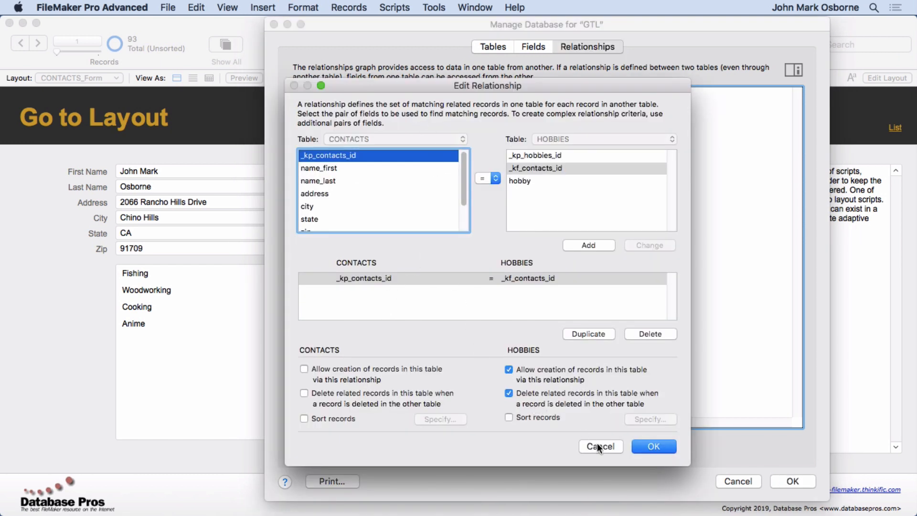
click(601, 446)
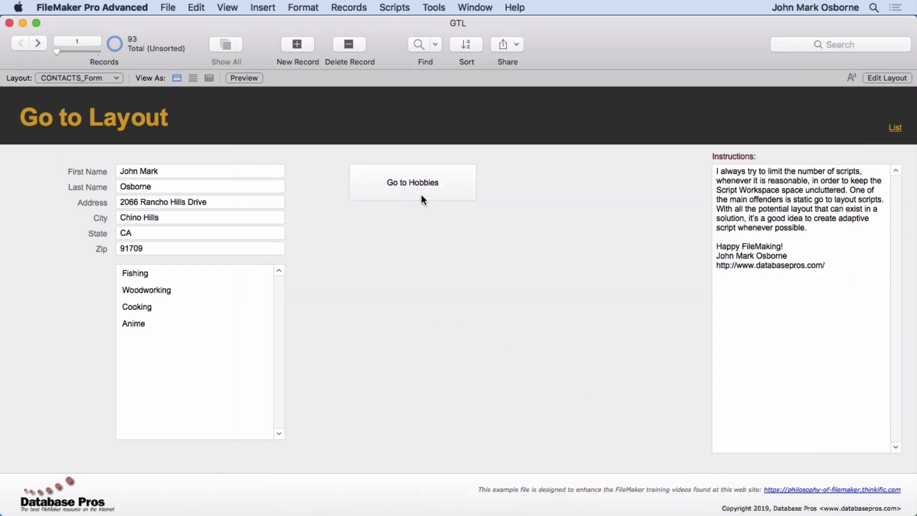
mouse_move(501, 236)
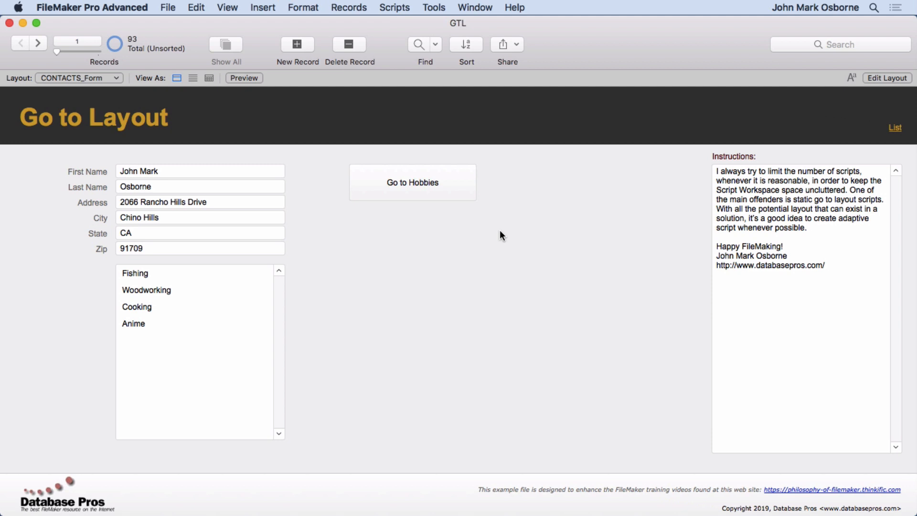
mouse_move(533, 196)
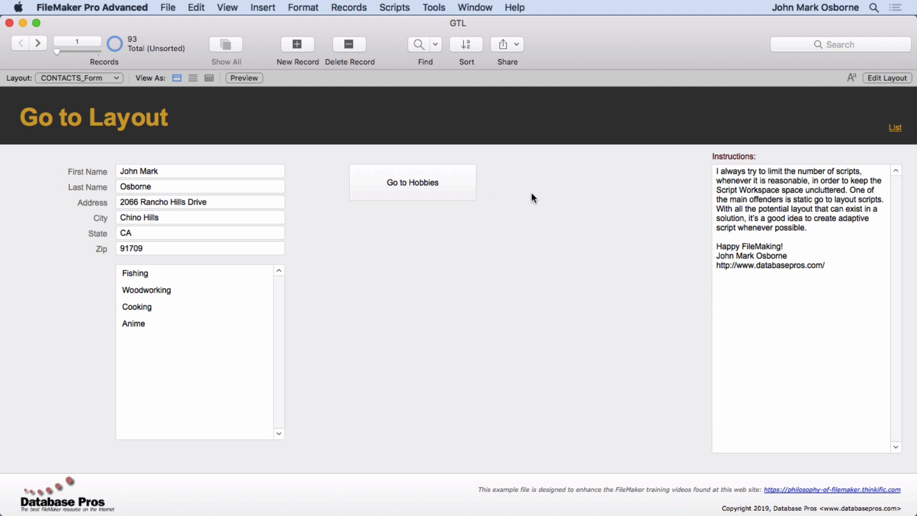
- Switch among the contacts and hobbies form and list layouts, finishing on HOBBIES_Form
click(893, 126)
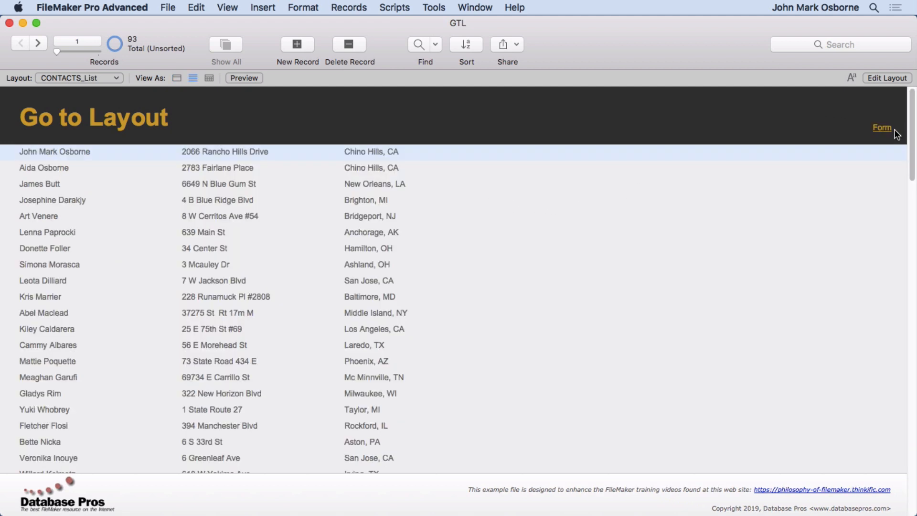
click(882, 127)
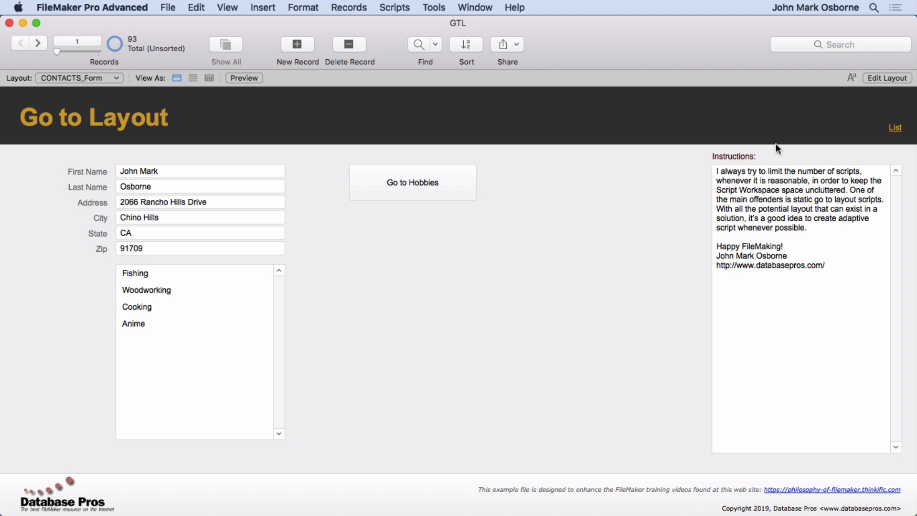
click(412, 182)
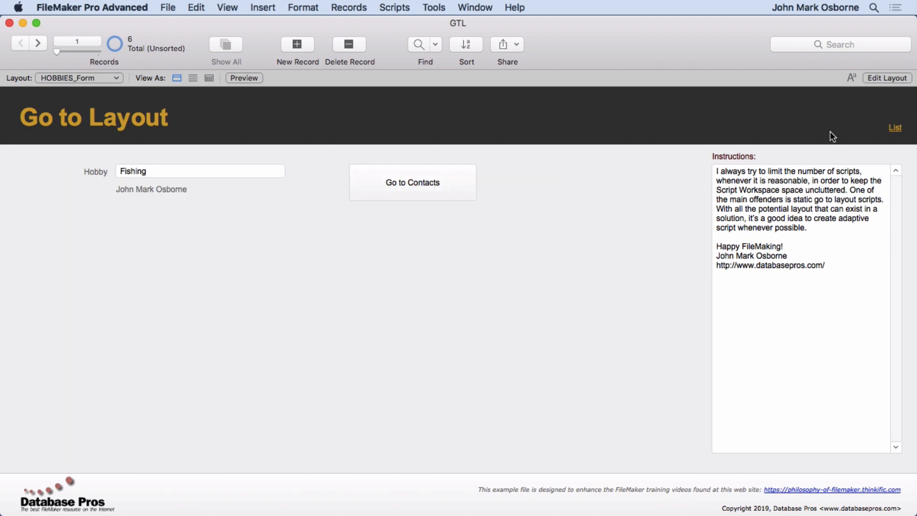
click(895, 127)
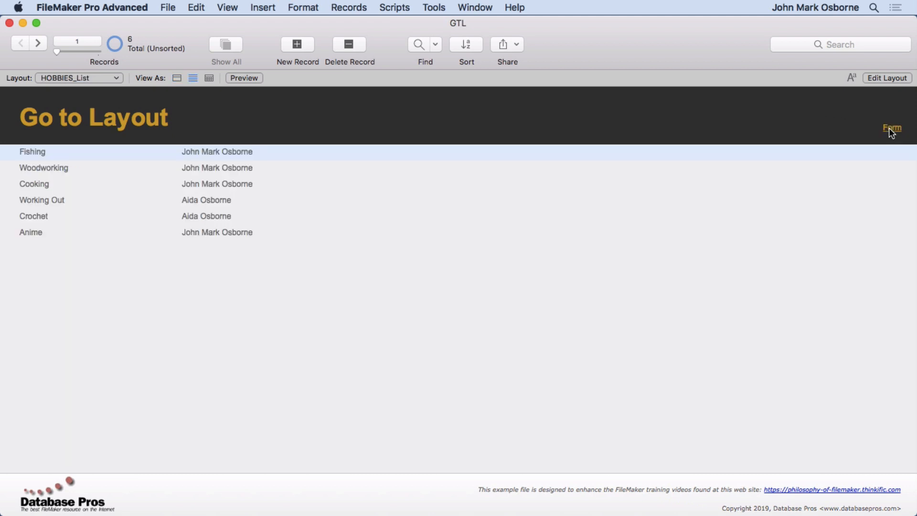
click(890, 127)
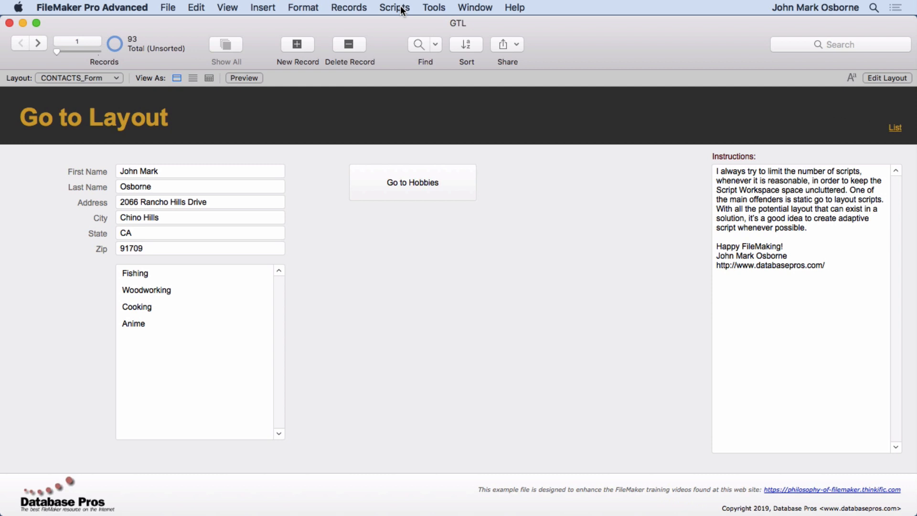
mouse_move(503, 188)
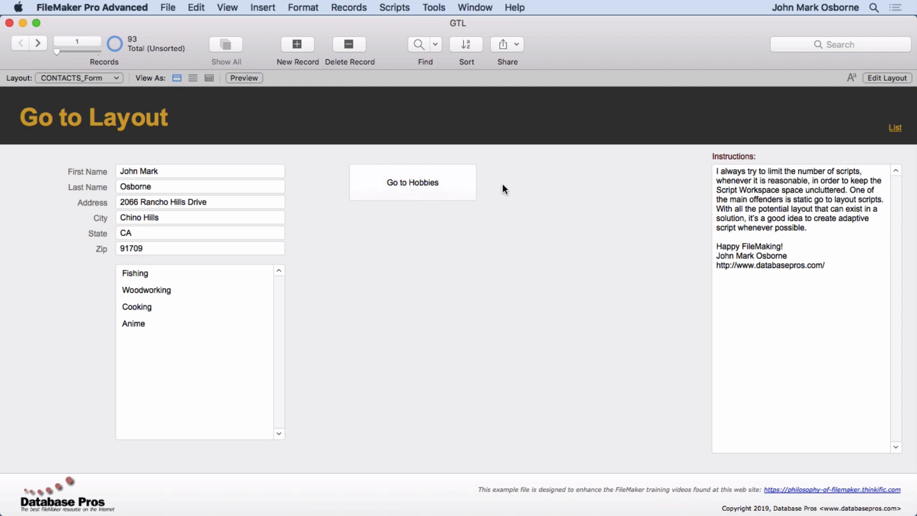
click(412, 183)
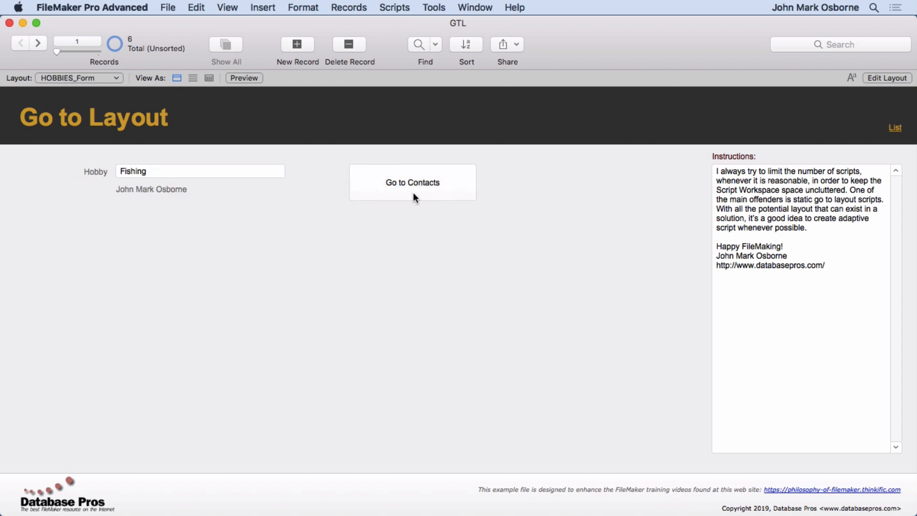
mouse_move(881, 83)
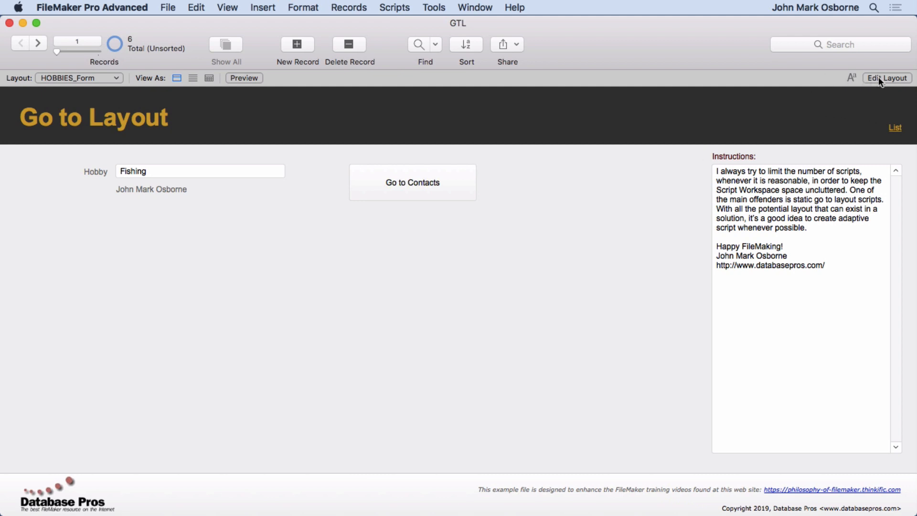
- Enter layout mode and inspect the button running Go to Layout with parameter HOBBIES_Form
click(886, 78)
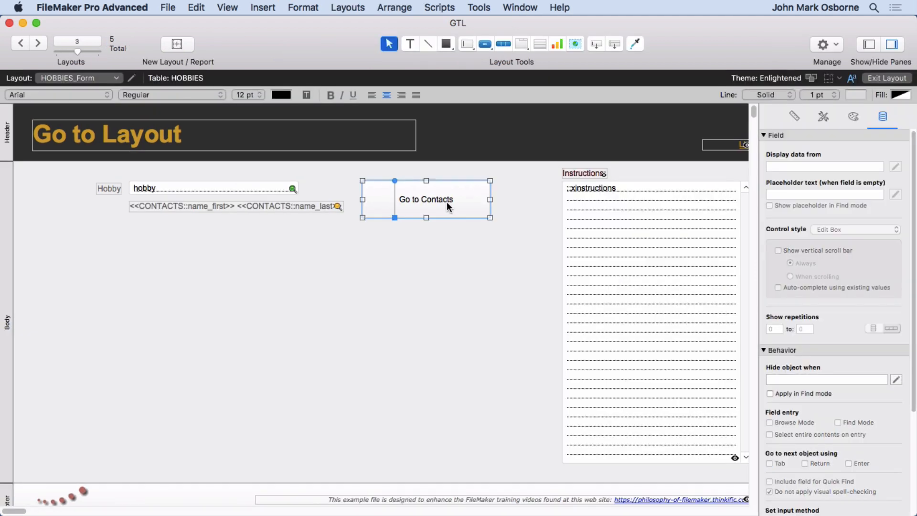
double_click(425, 199)
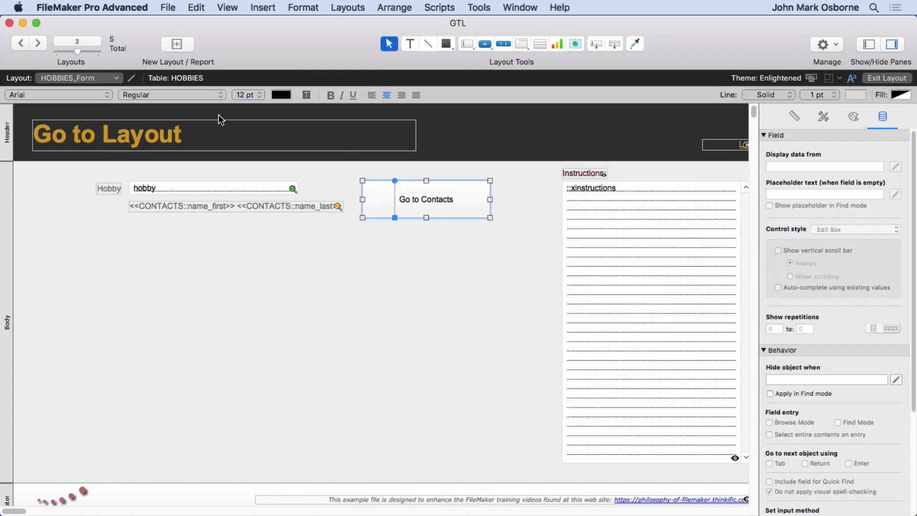
click(76, 78)
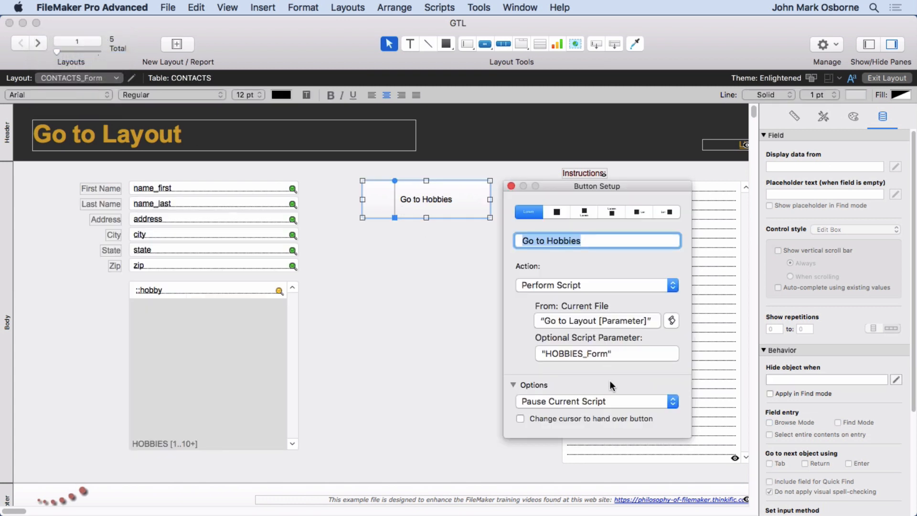
mouse_move(554, 358)
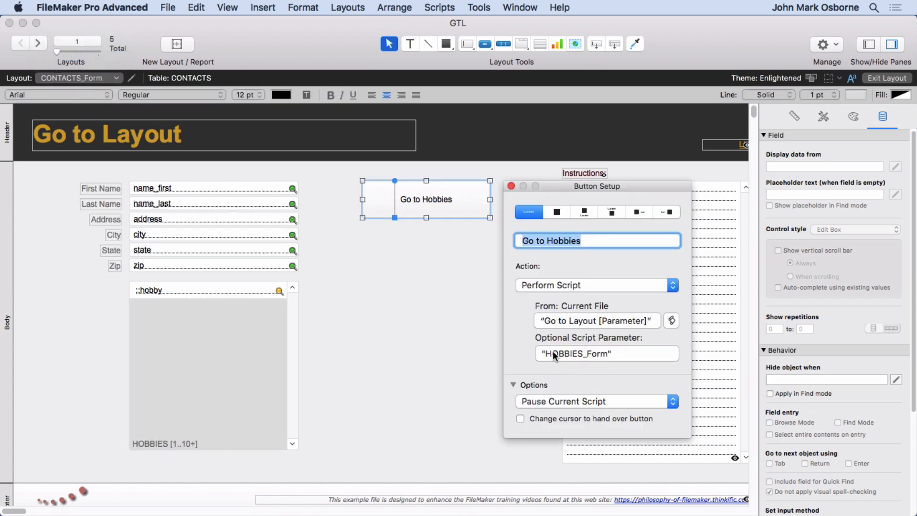
mouse_move(595, 362)
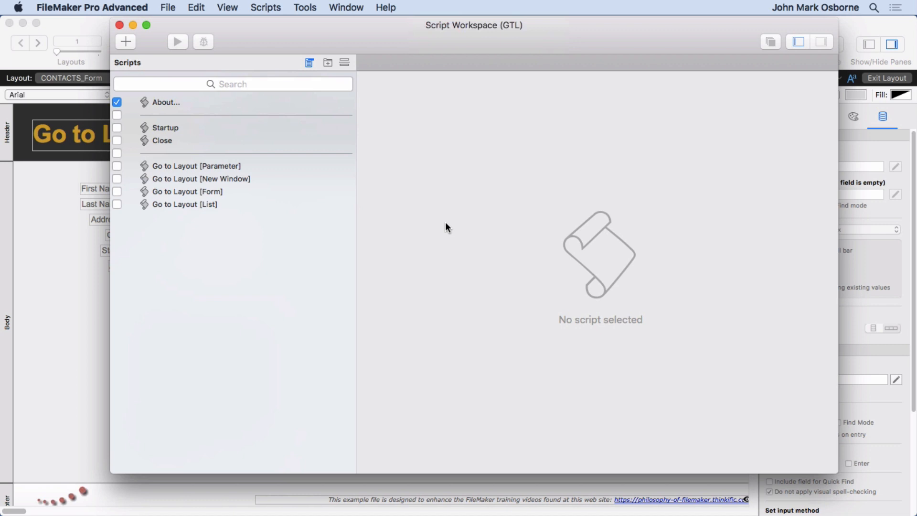
- Inspect Go to Layout [Parameter]'s layout name calculation, Get(ScriptParameter), then close it
click(196, 165)
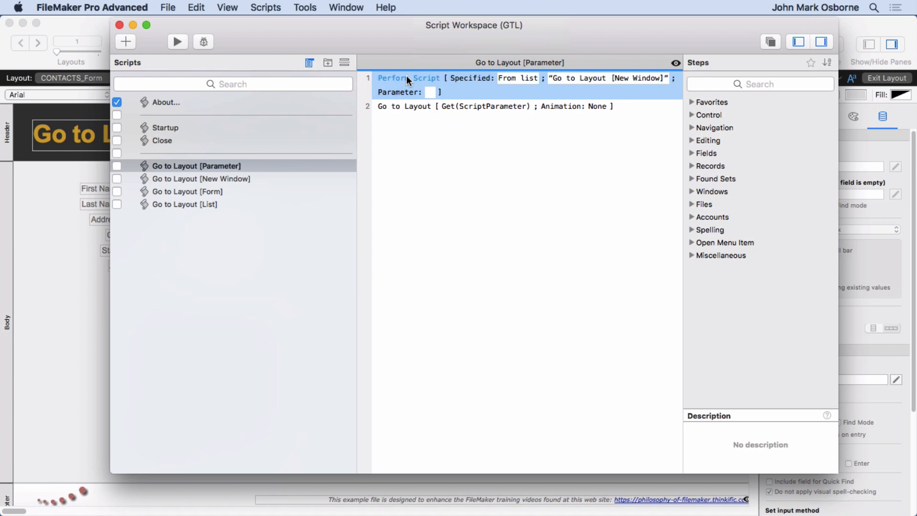
mouse_move(185, 181)
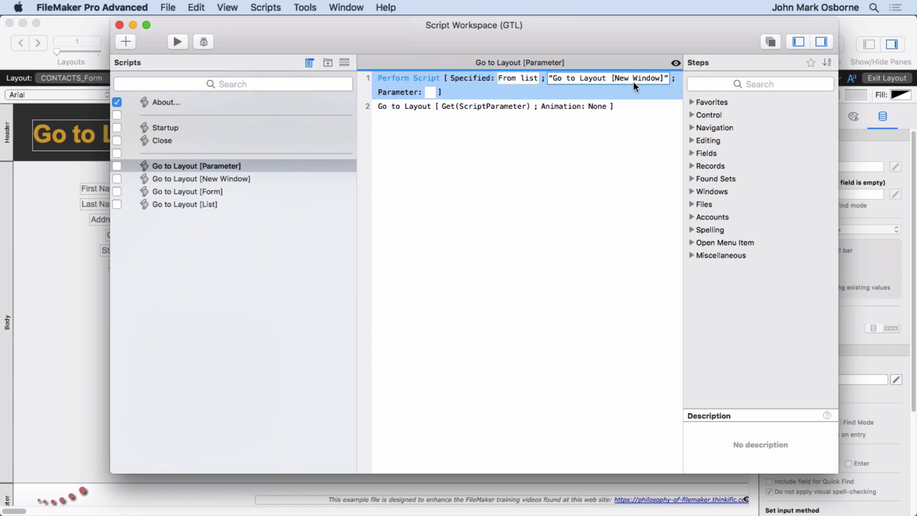
click(410, 107)
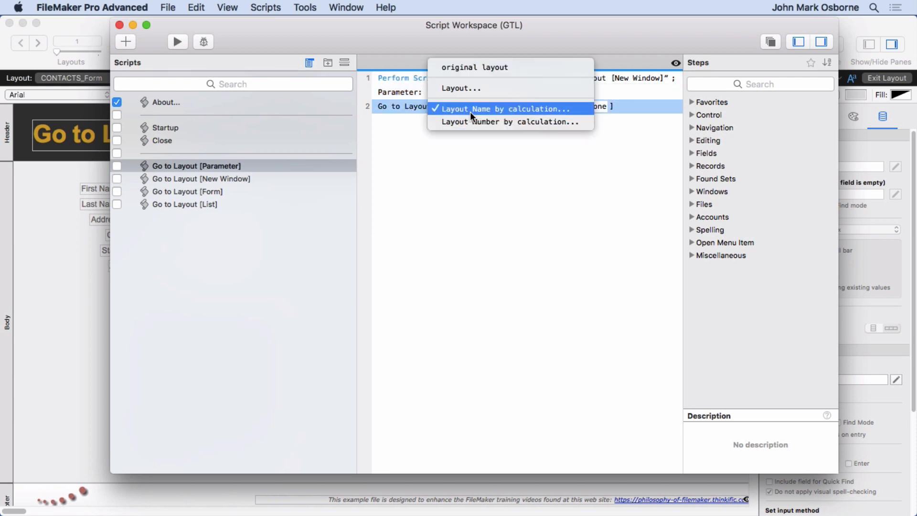
click(504, 109)
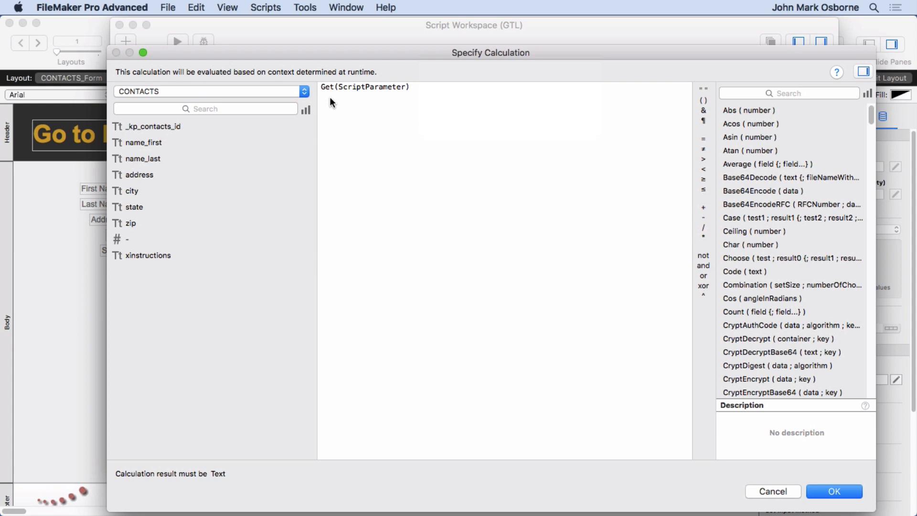
click(397, 94)
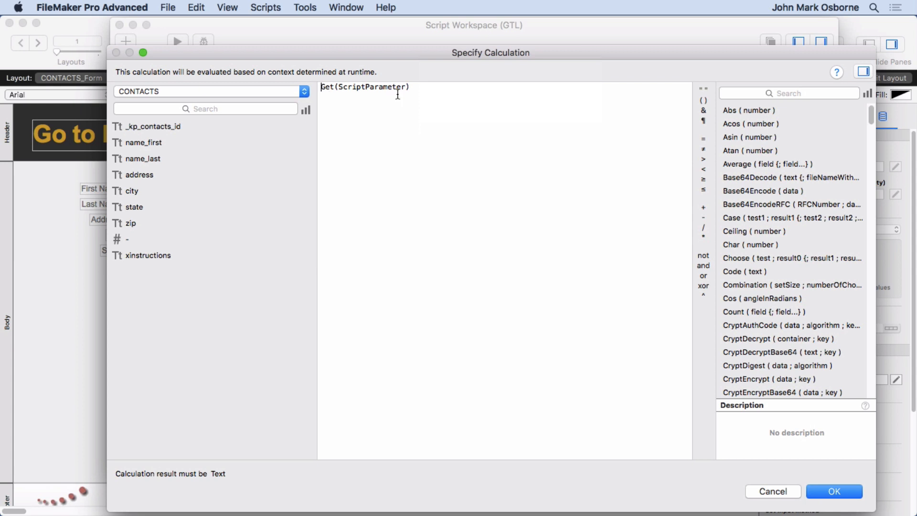
mouse_move(485, 210)
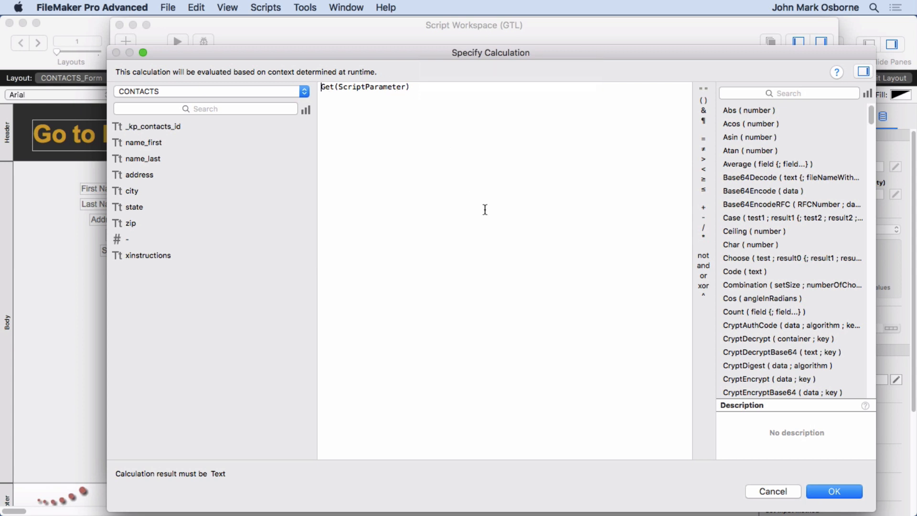
click(836, 491)
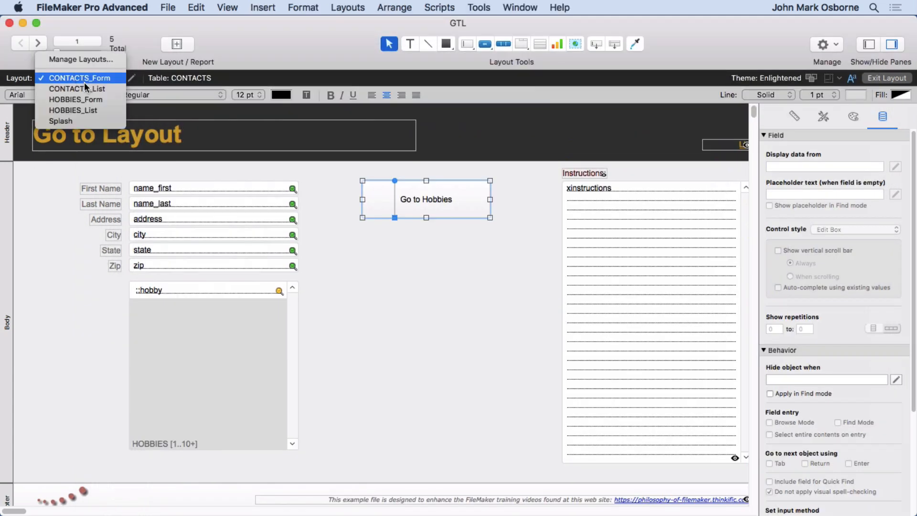
mouse_move(80, 100)
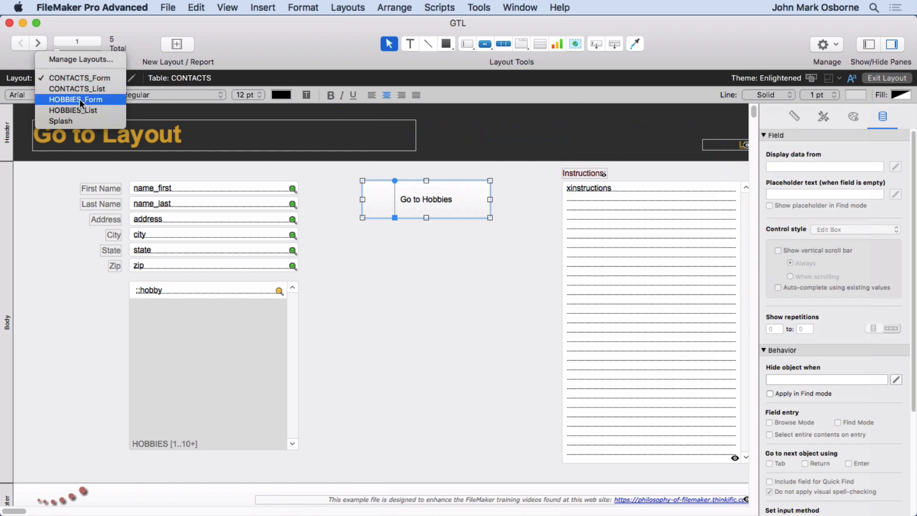
mouse_move(74, 76)
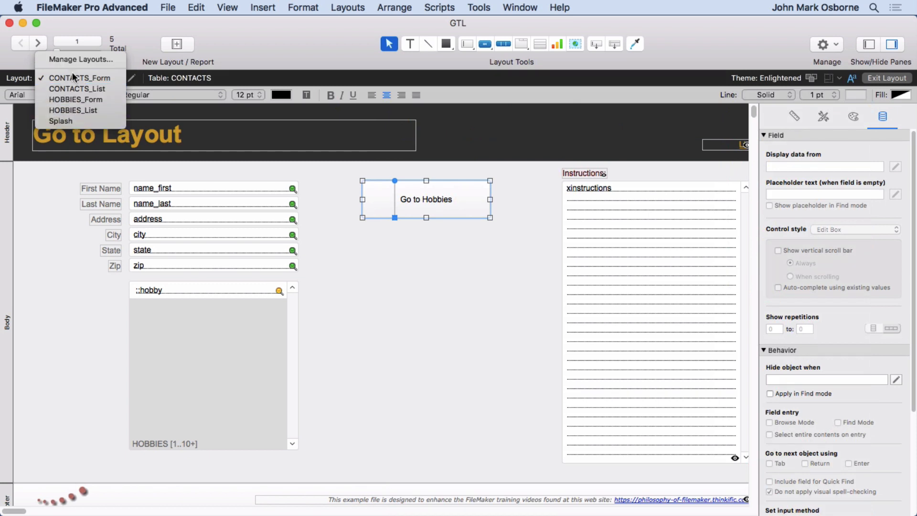
mouse_move(77, 89)
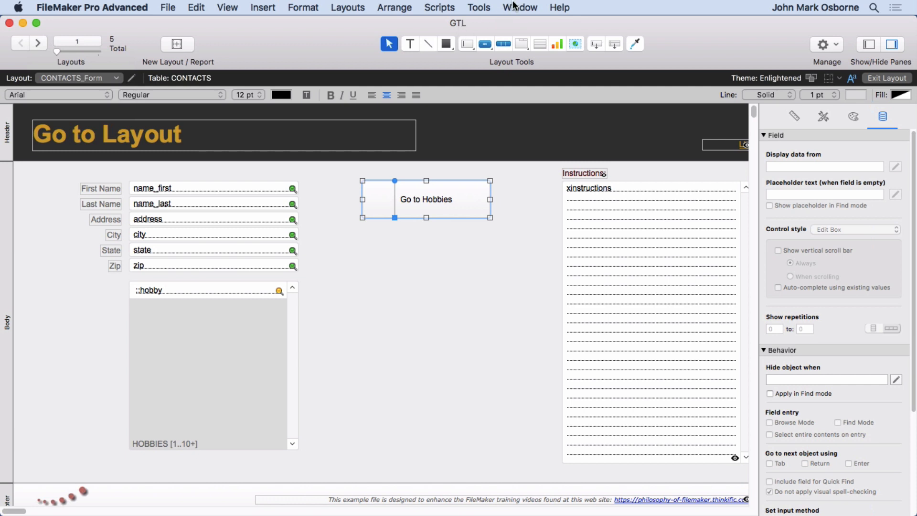
- Bring Script Workspace forward and inspect Go to Layout [New Window]'s modifier-key If calculation
click(520, 7)
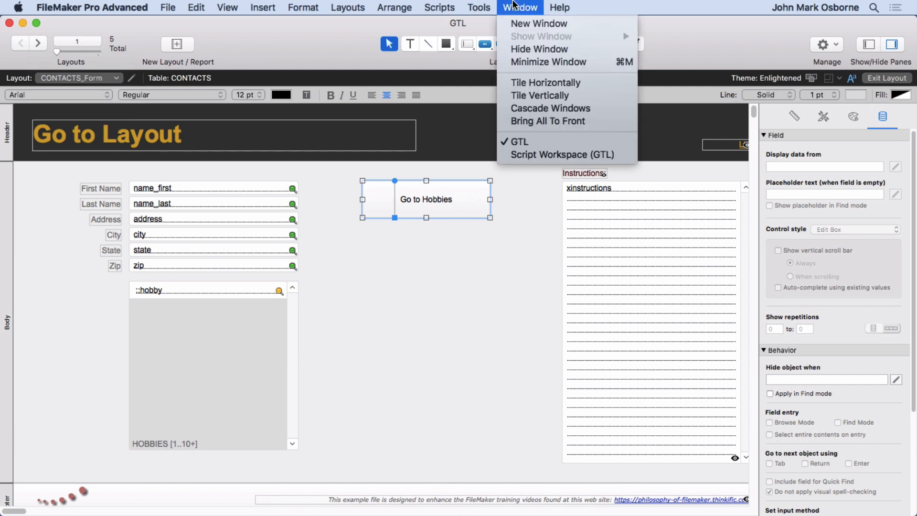
click(570, 155)
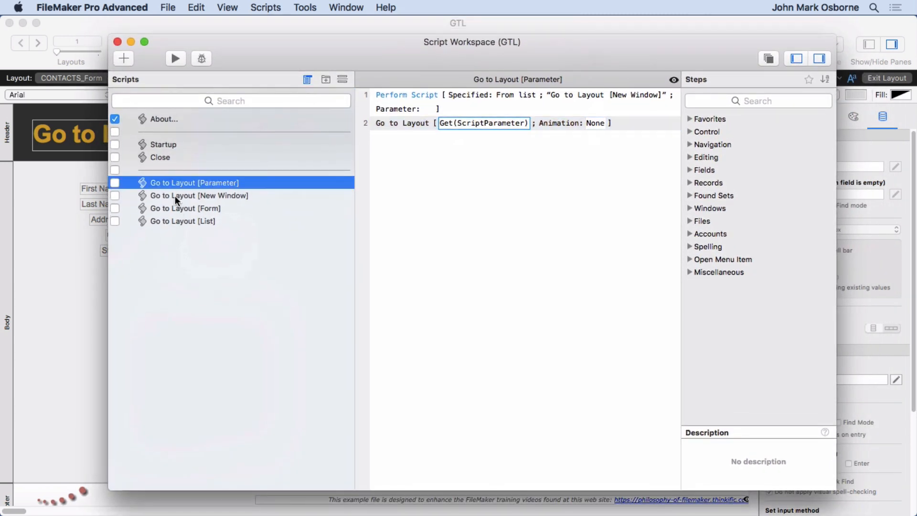
click(199, 196)
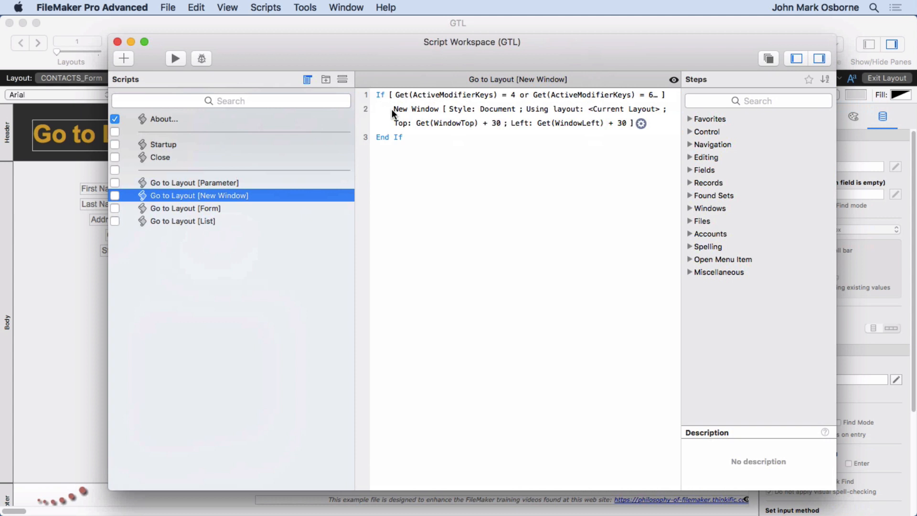
click(522, 95)
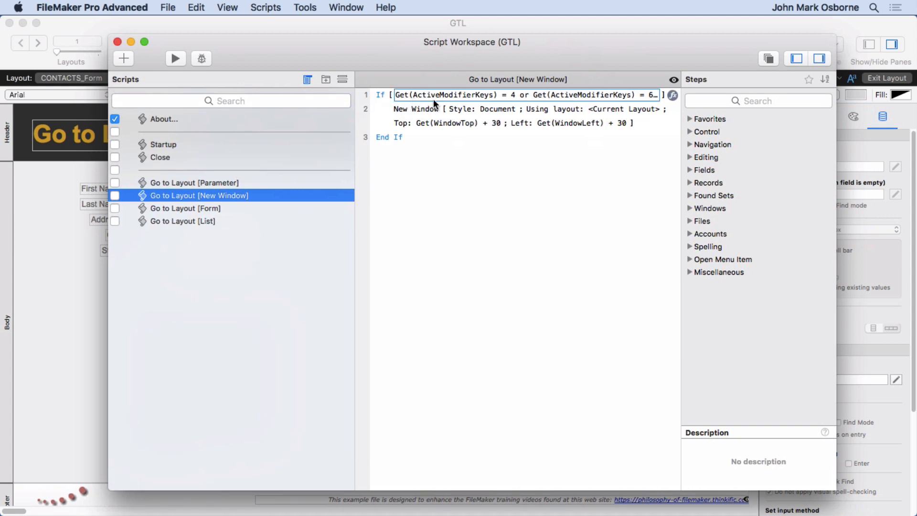
mouse_move(513, 103)
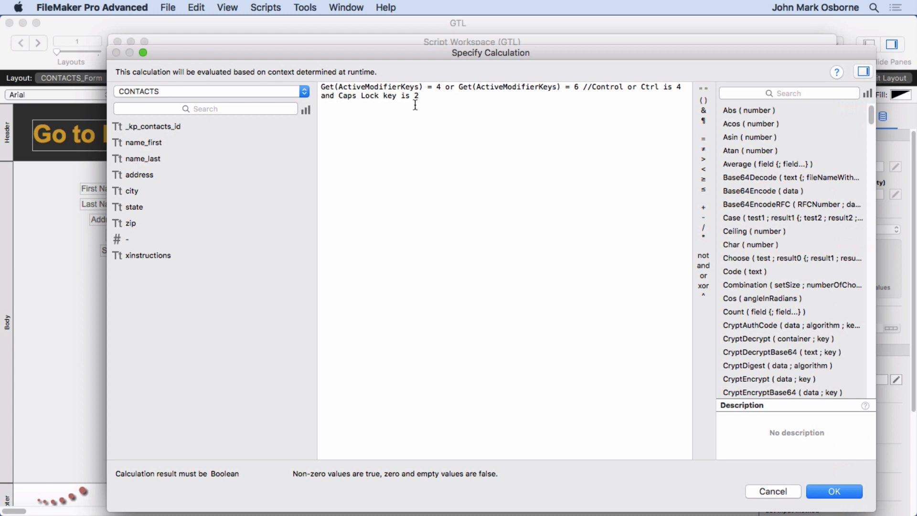
mouse_move(428, 131)
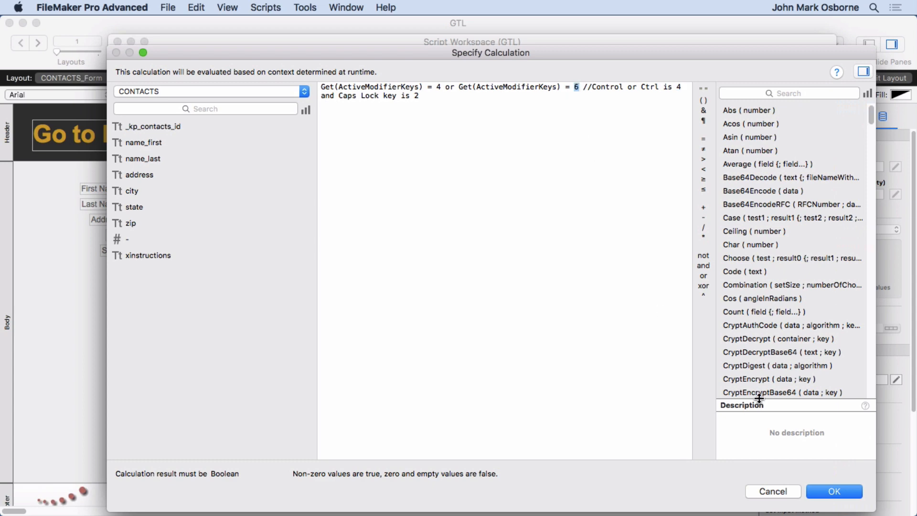
click(834, 491)
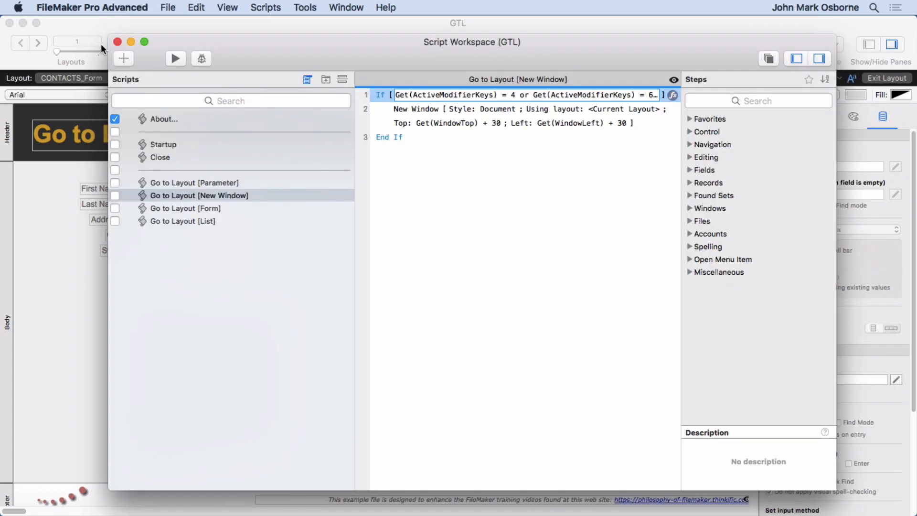
- In Browse mode, Command-click Go to Hobbies into a new window, then close it
click(227, 7)
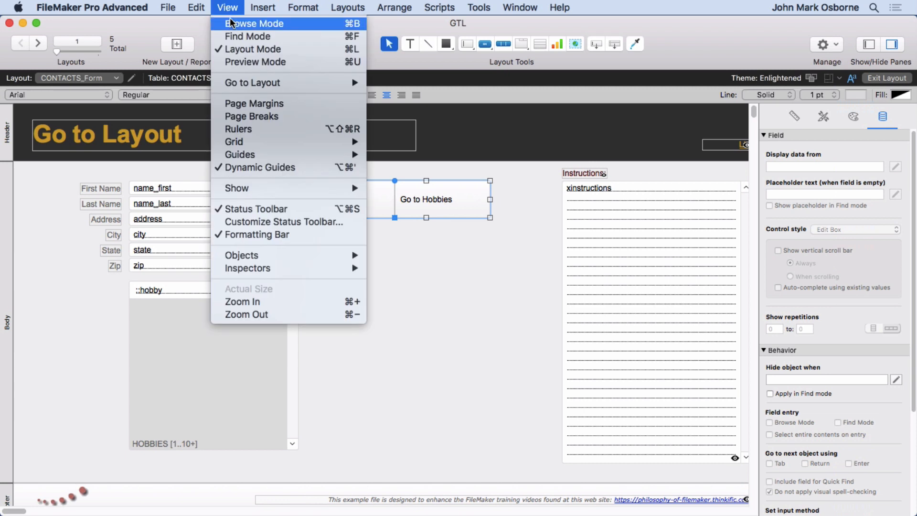
click(254, 23)
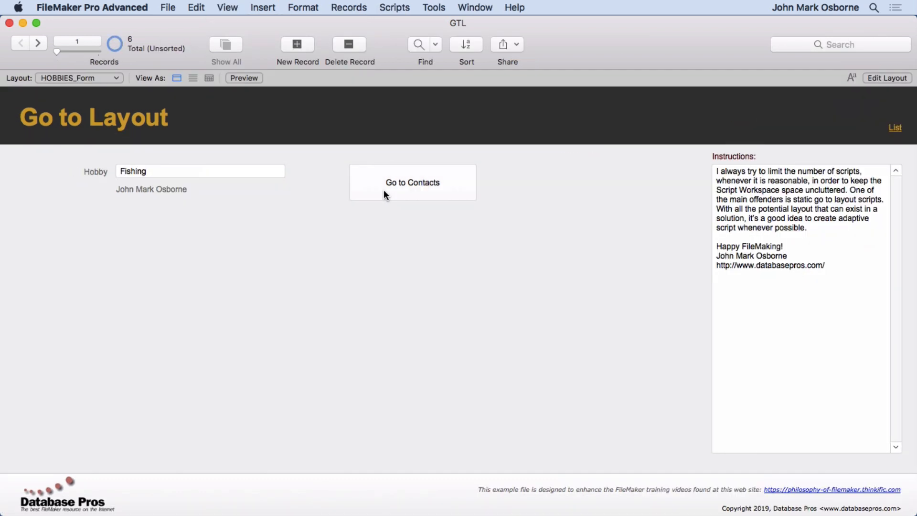
click(412, 182)
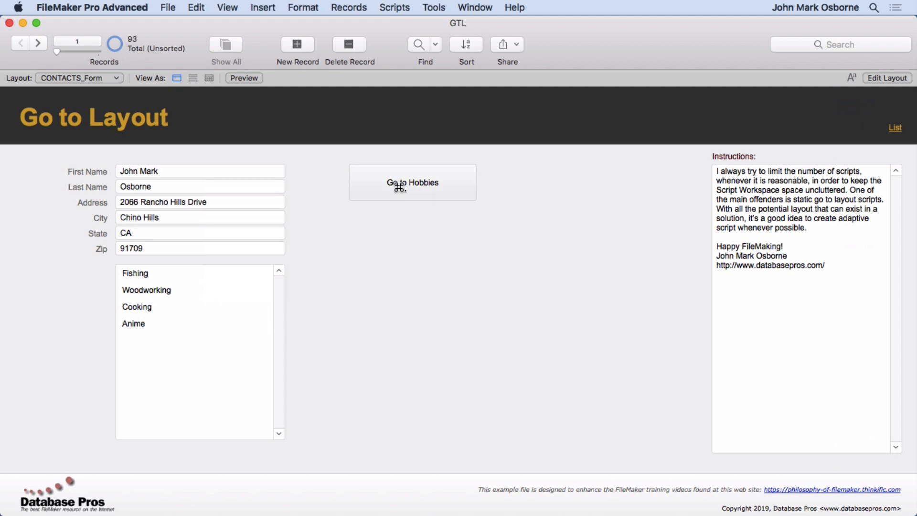
click(412, 182)
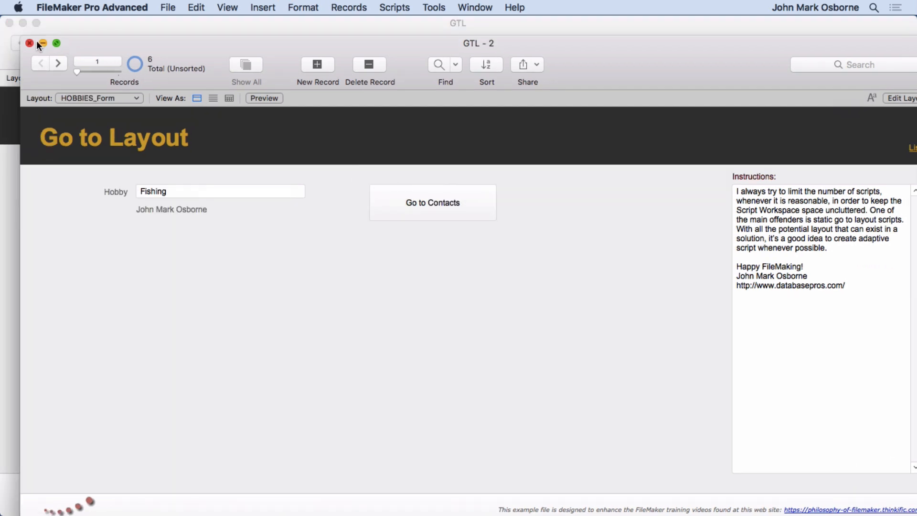
click(433, 202)
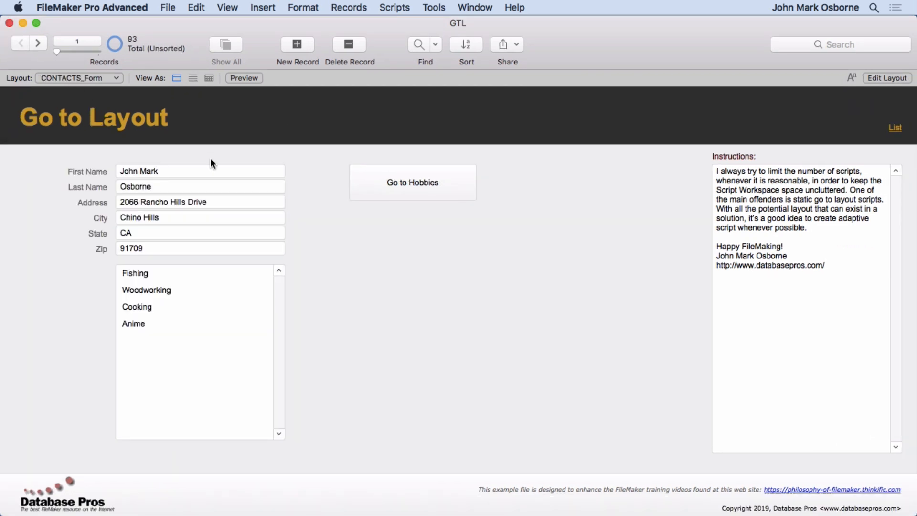
mouse_move(345, 240)
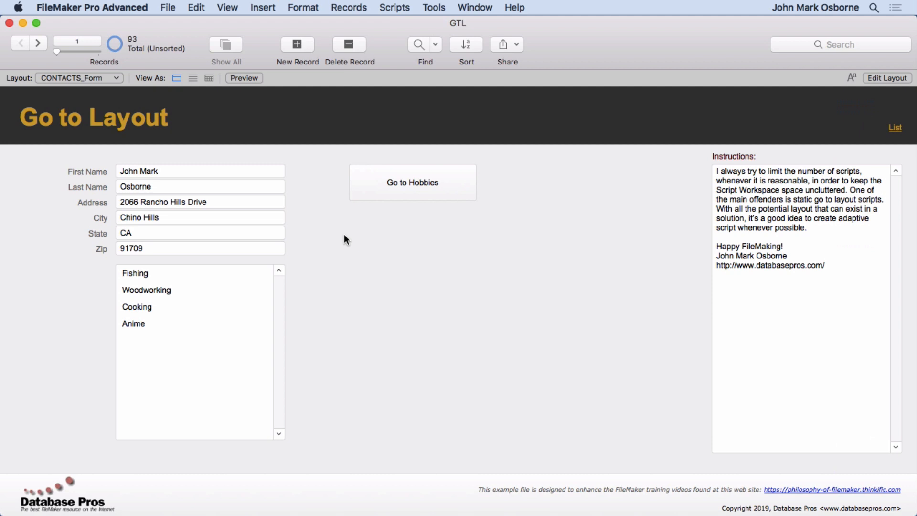
mouse_move(386, 180)
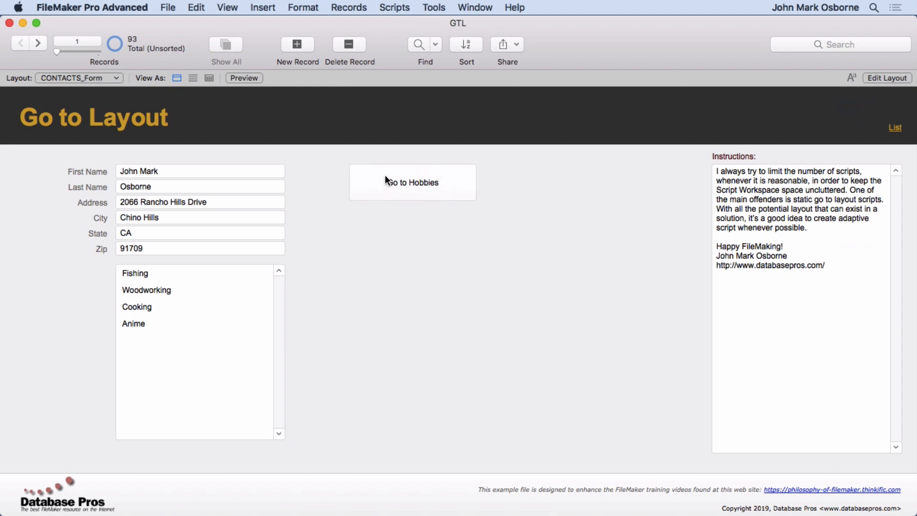
mouse_move(479, 162)
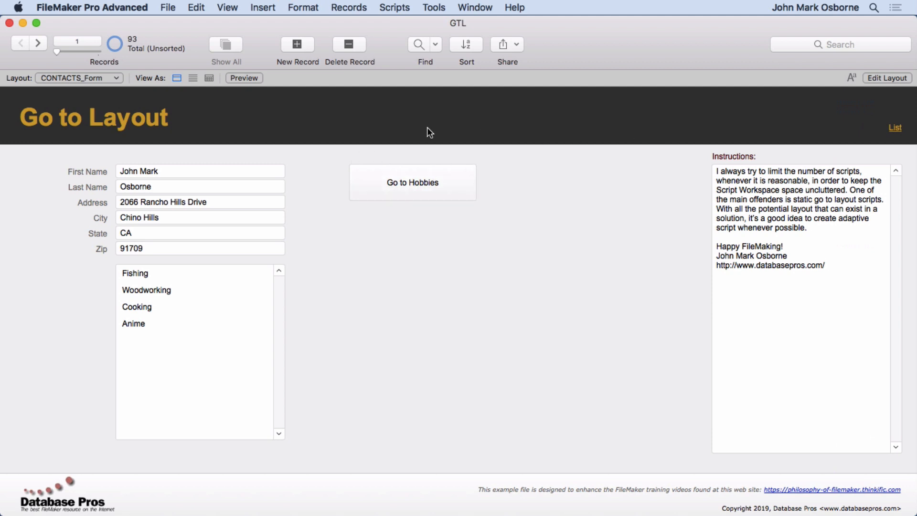
- Run the List link's script, then show the file's four layouts in the Layout pop-up
click(79, 78)
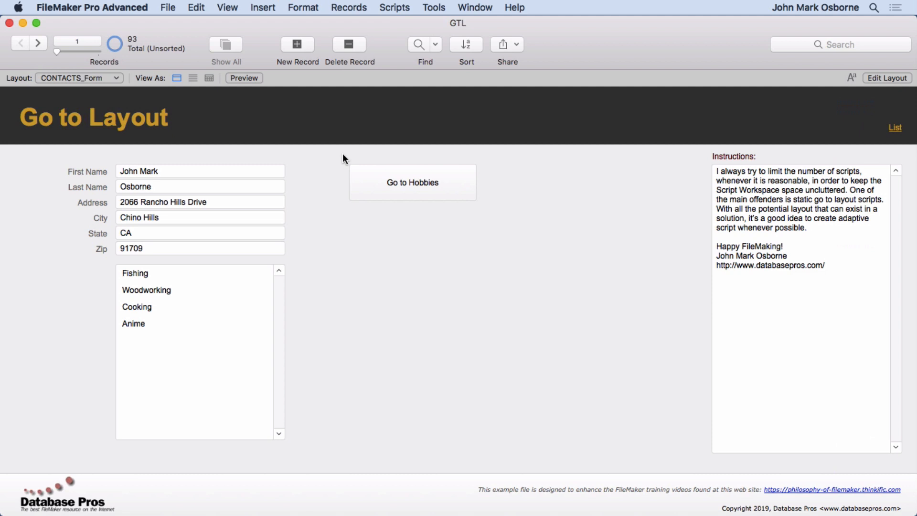
mouse_move(894, 127)
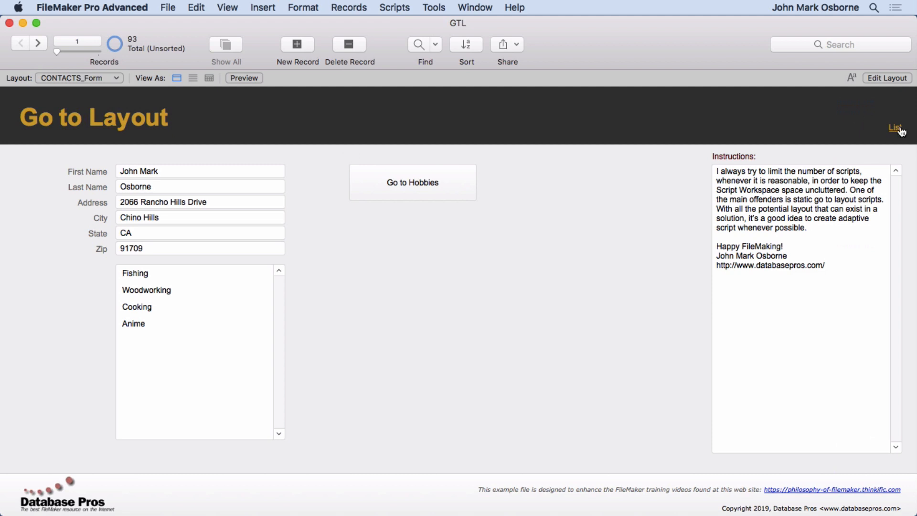
click(894, 127)
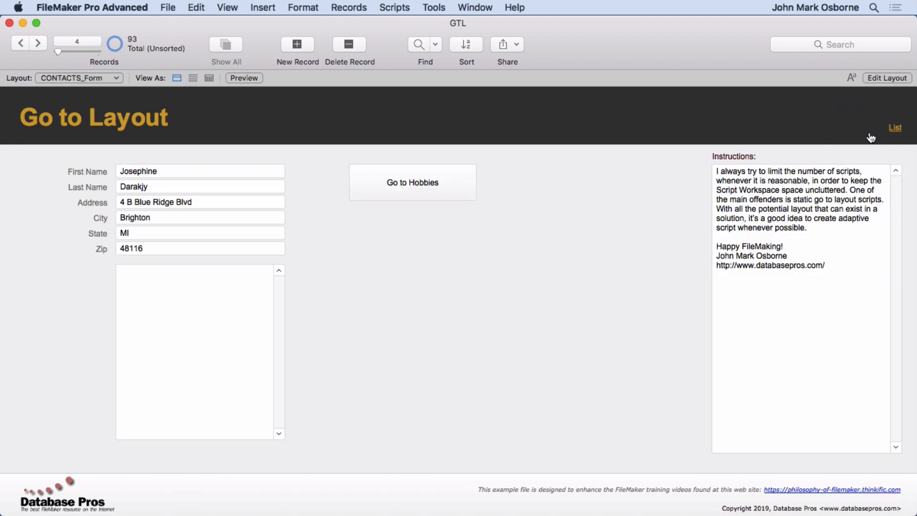
mouse_move(536, 224)
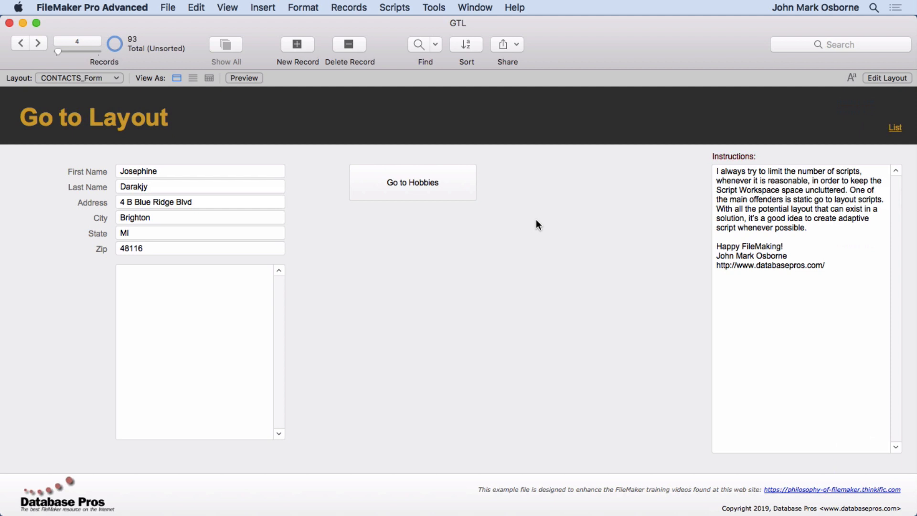
mouse_move(588, 167)
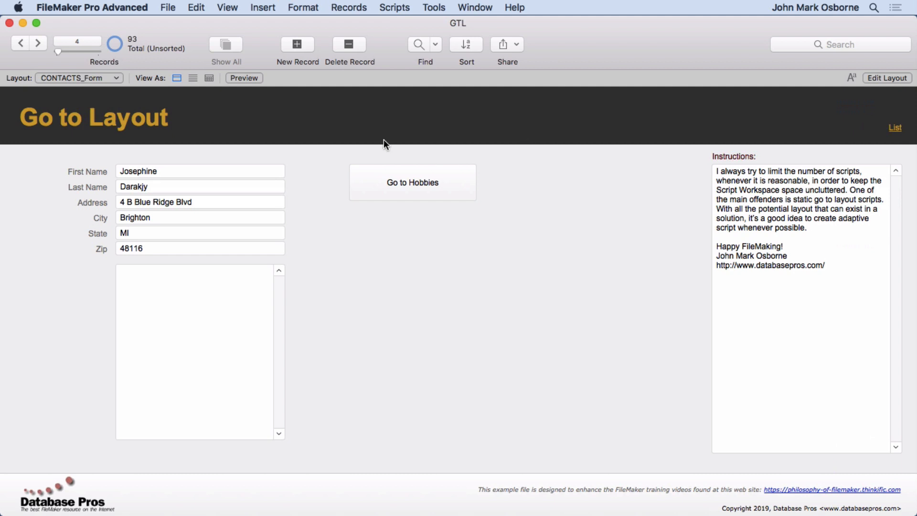
click(77, 78)
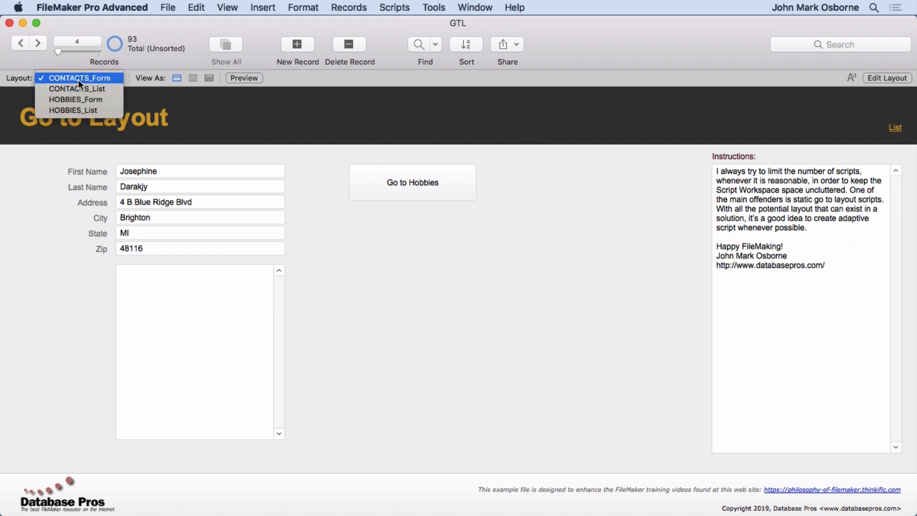
mouse_move(91, 89)
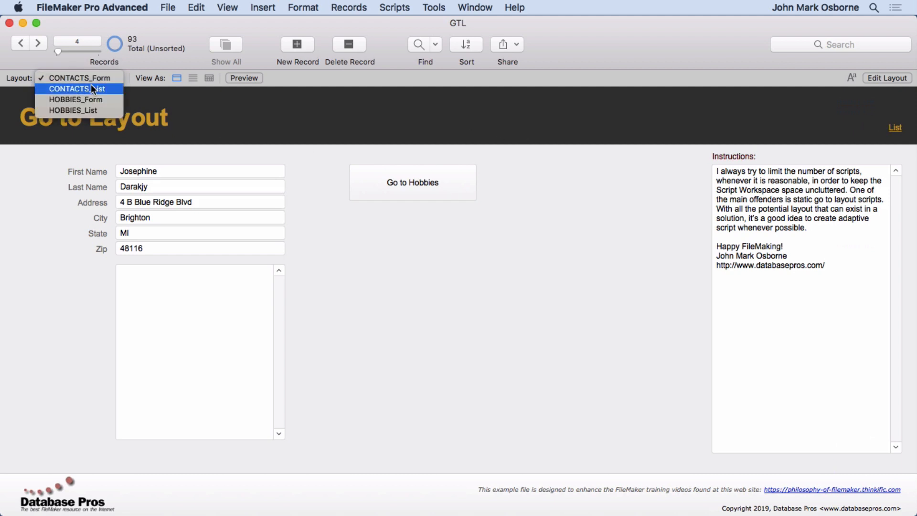
mouse_move(98, 92)
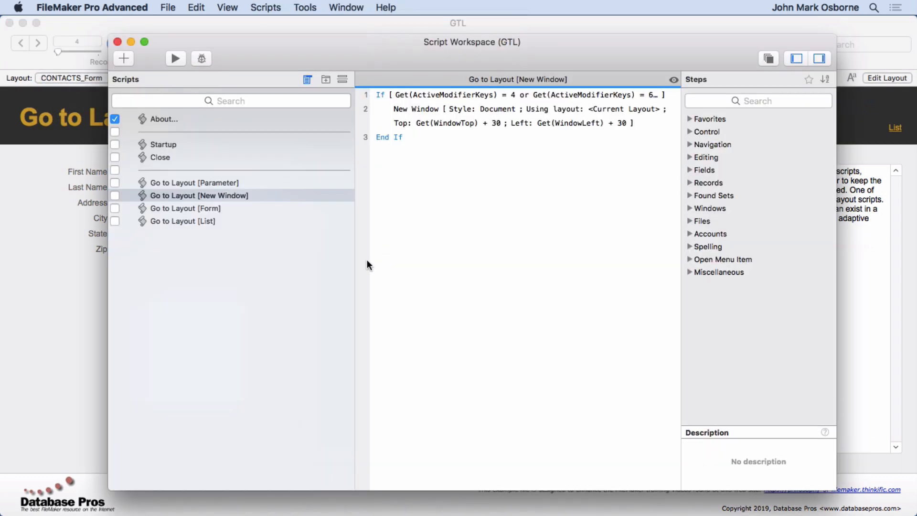
- Examine the Form and List scripts' LeftWords(Get(LayoutName); 1) layout-name calculations
click(198, 196)
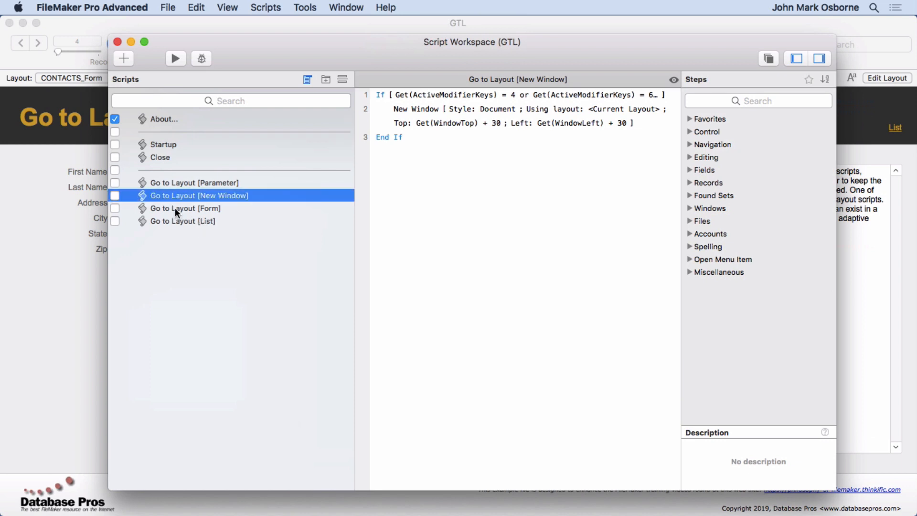
click(186, 208)
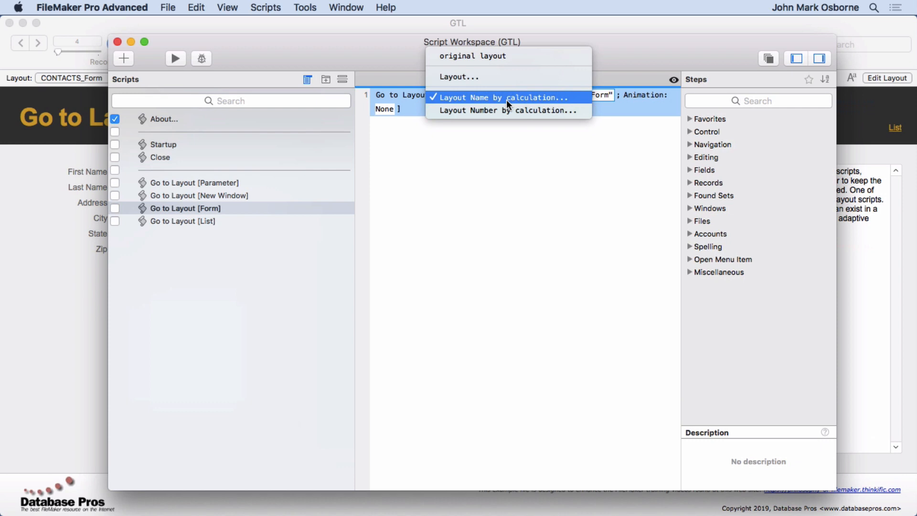
click(508, 97)
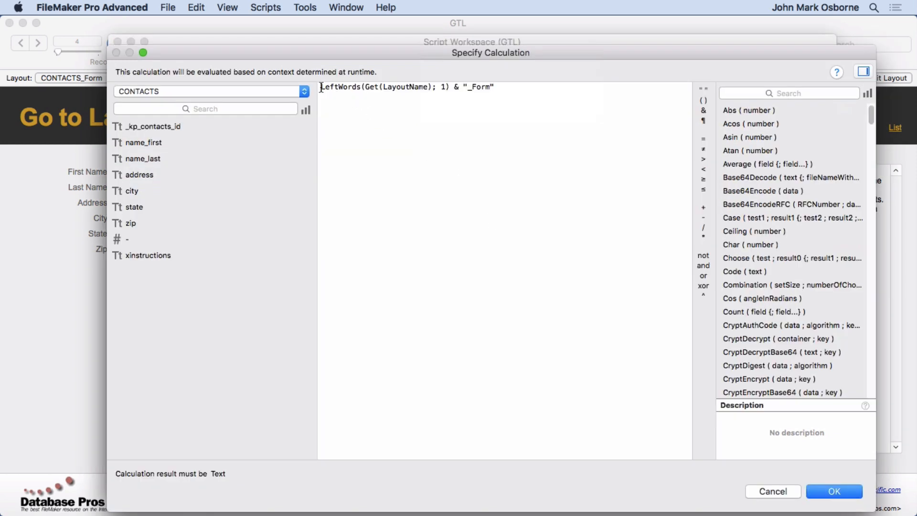
drag(321, 86, 451, 86)
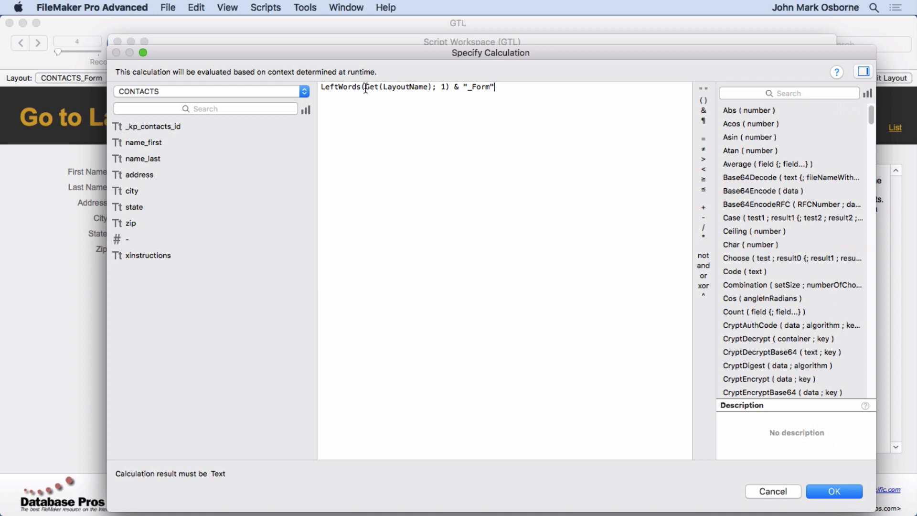
double_click(407, 88)
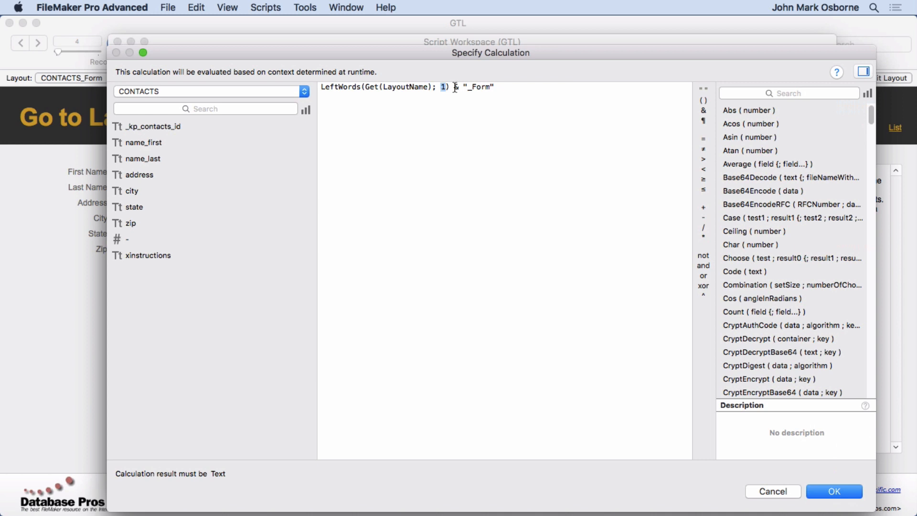
click(839, 491)
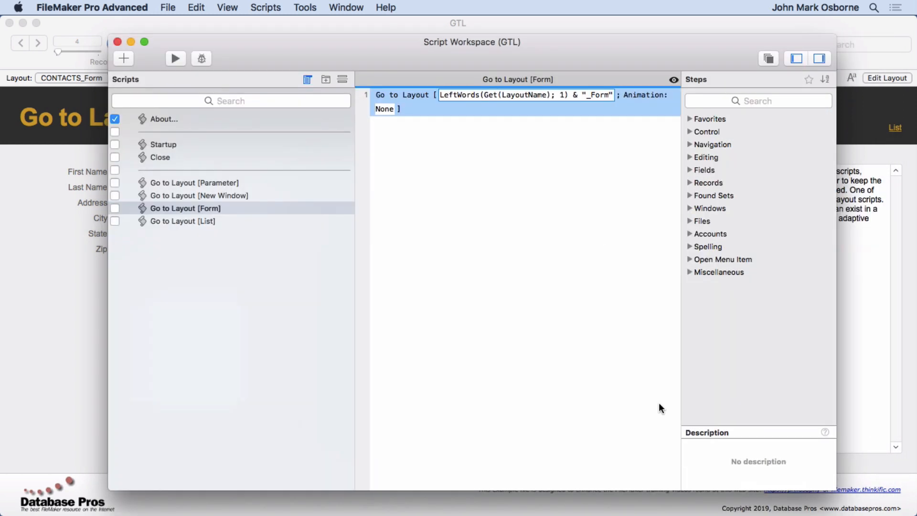
click(183, 221)
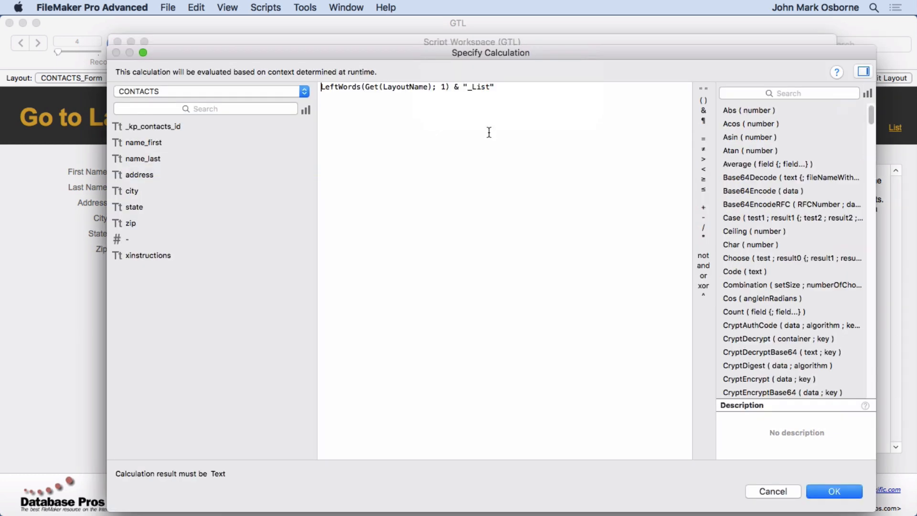
click(835, 491)
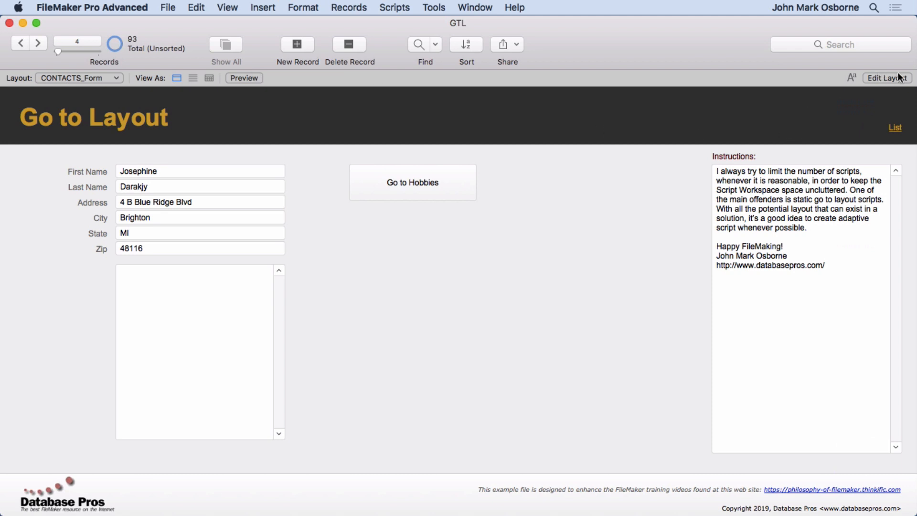
- In layout mode, inspect Form/List button setups on hobbies form, contacts list and HOBBIES_List
click(887, 78)
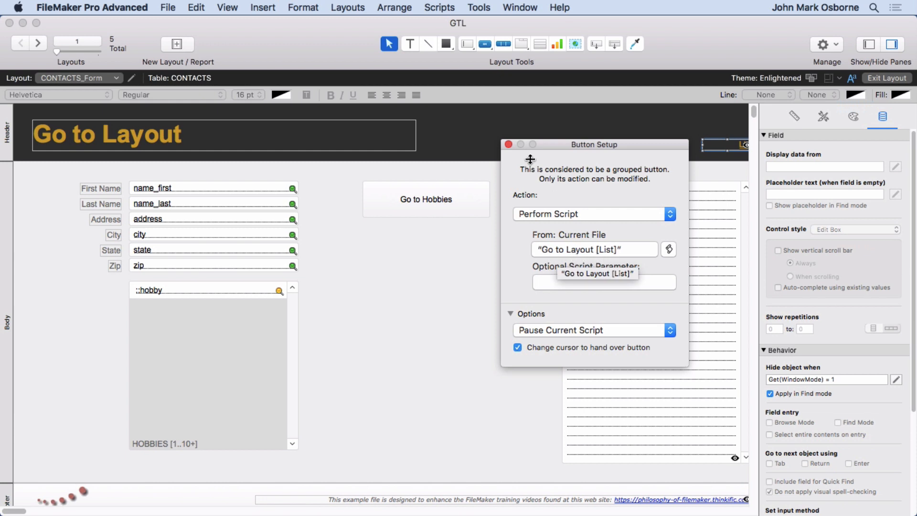
click(79, 78)
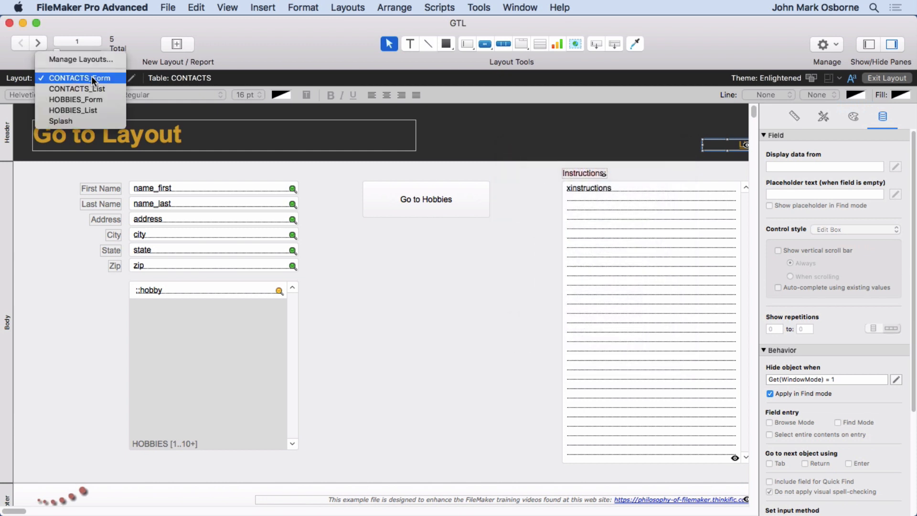
mouse_move(75, 99)
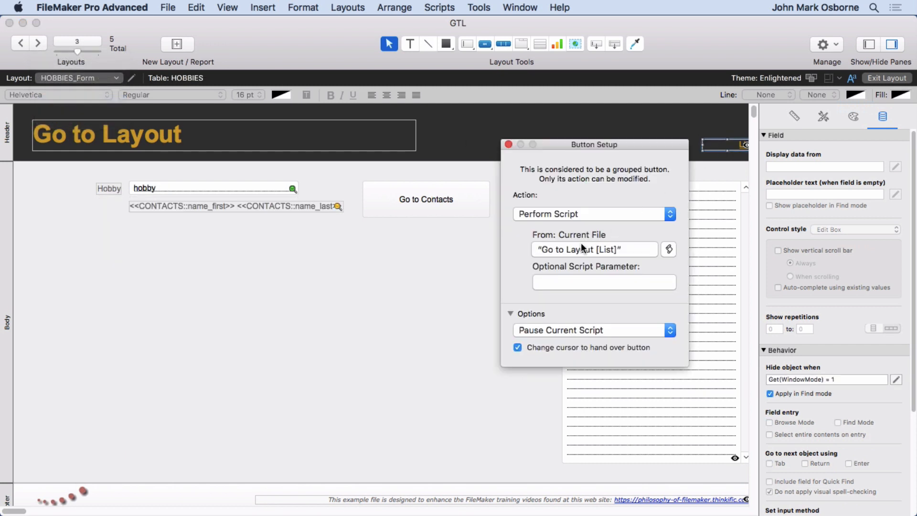
mouse_move(594, 255)
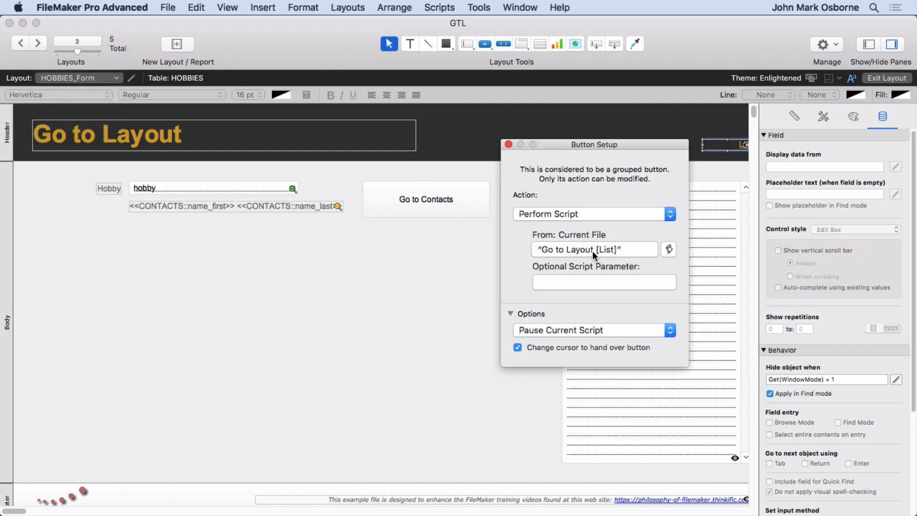
click(508, 144)
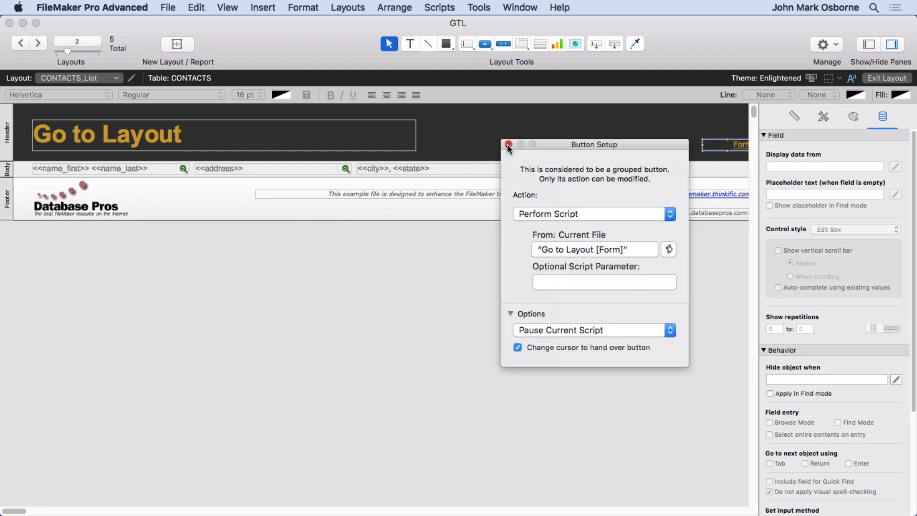
click(509, 145)
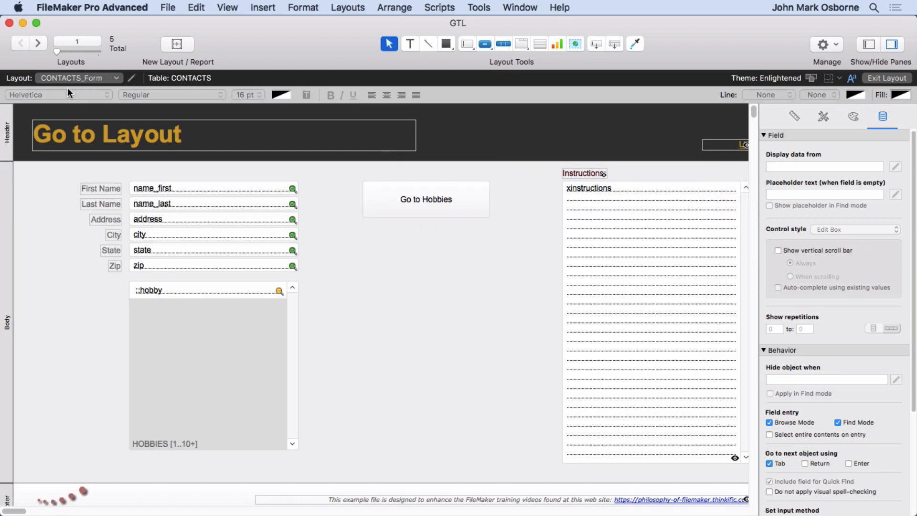
click(36, 42)
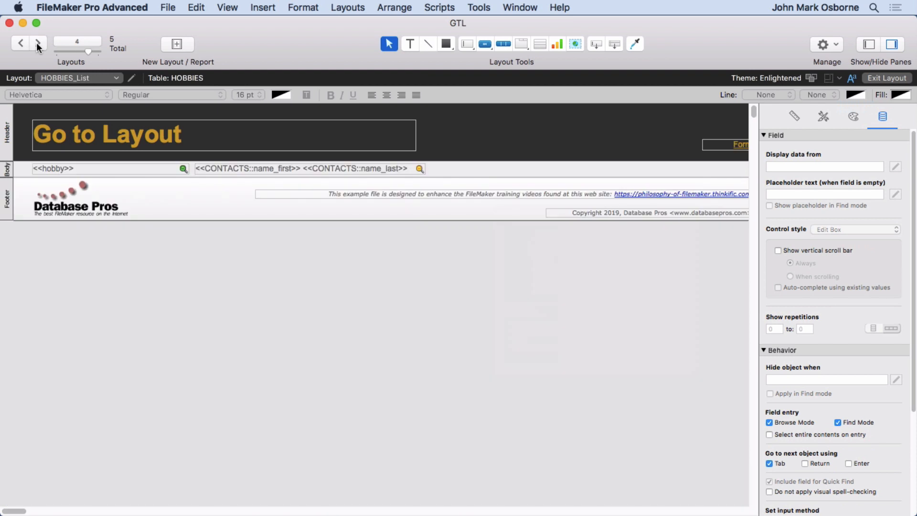
double_click(732, 144)
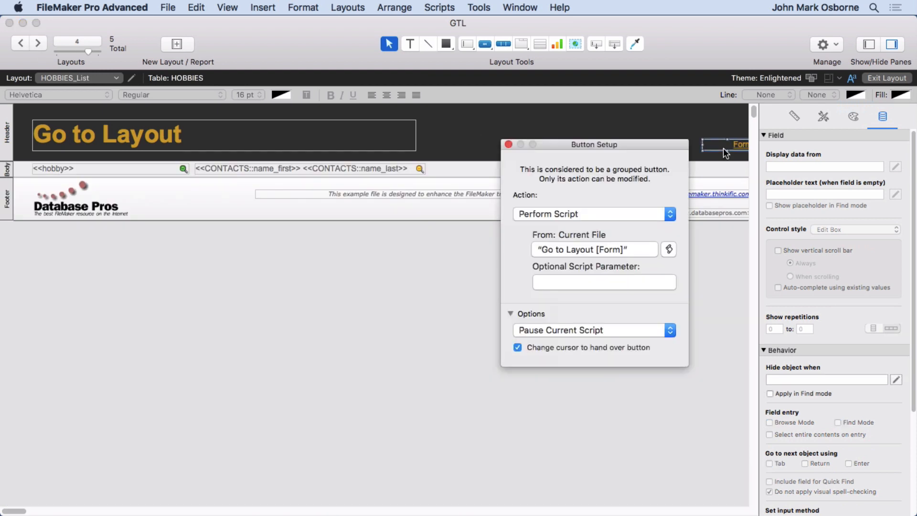
click(510, 144)
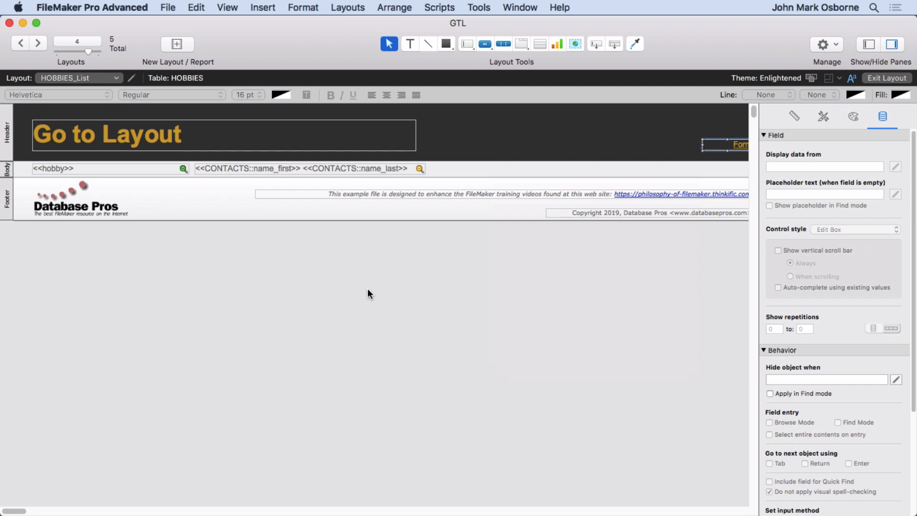
mouse_move(102, 96)
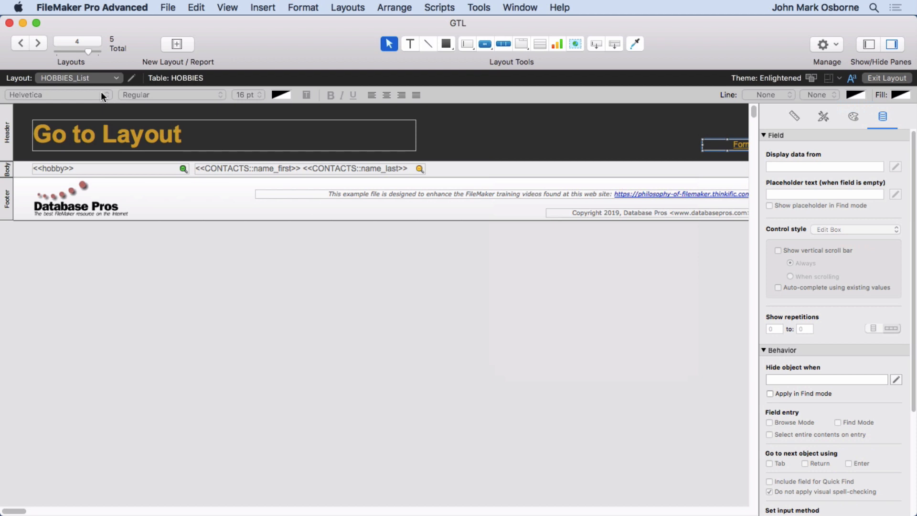
mouse_move(653, 166)
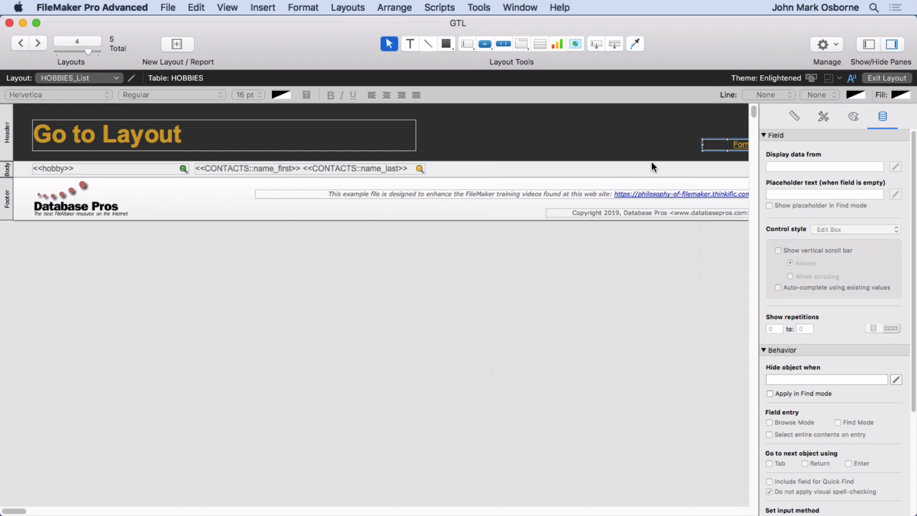
mouse_move(685, 153)
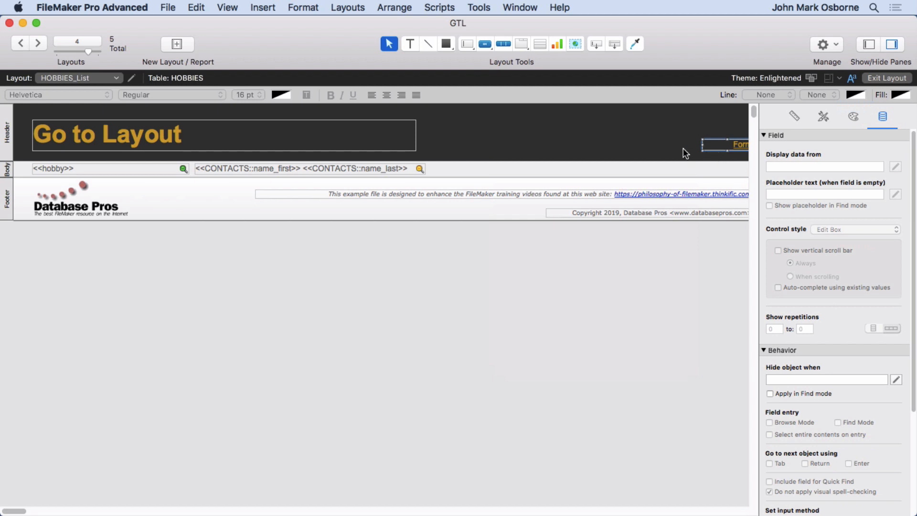